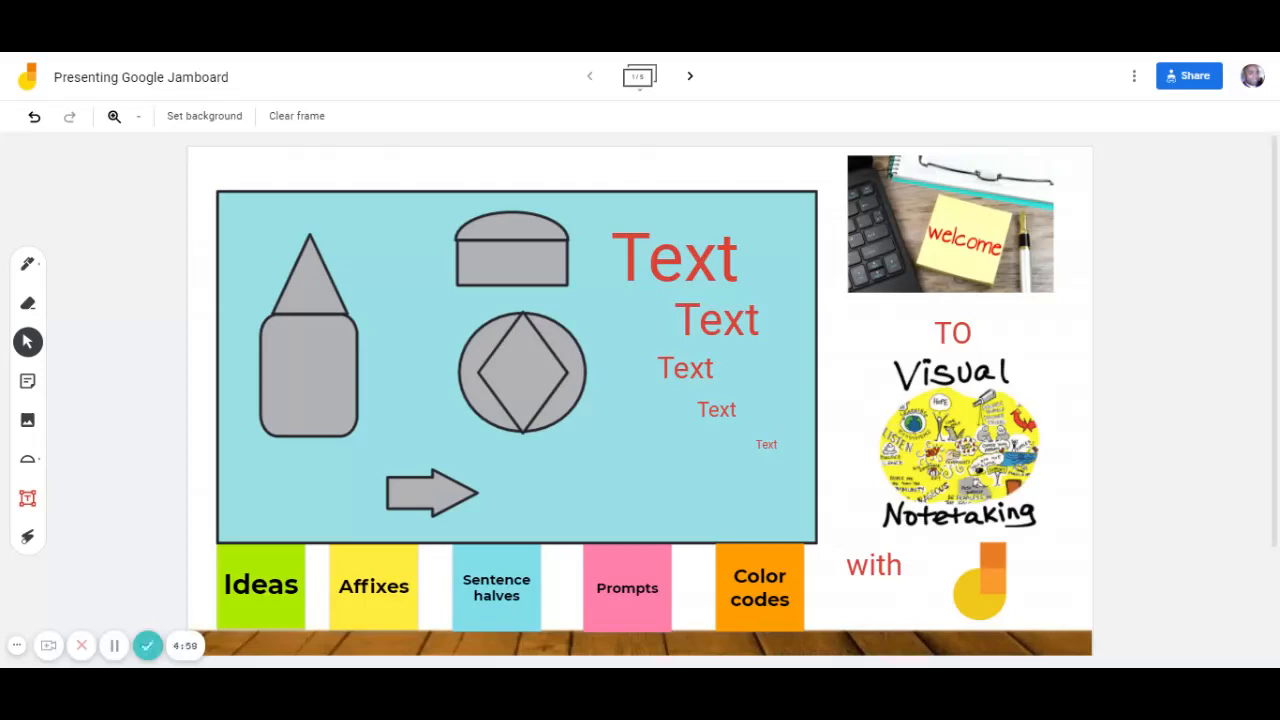
pyautogui.moveTo(676, 563)
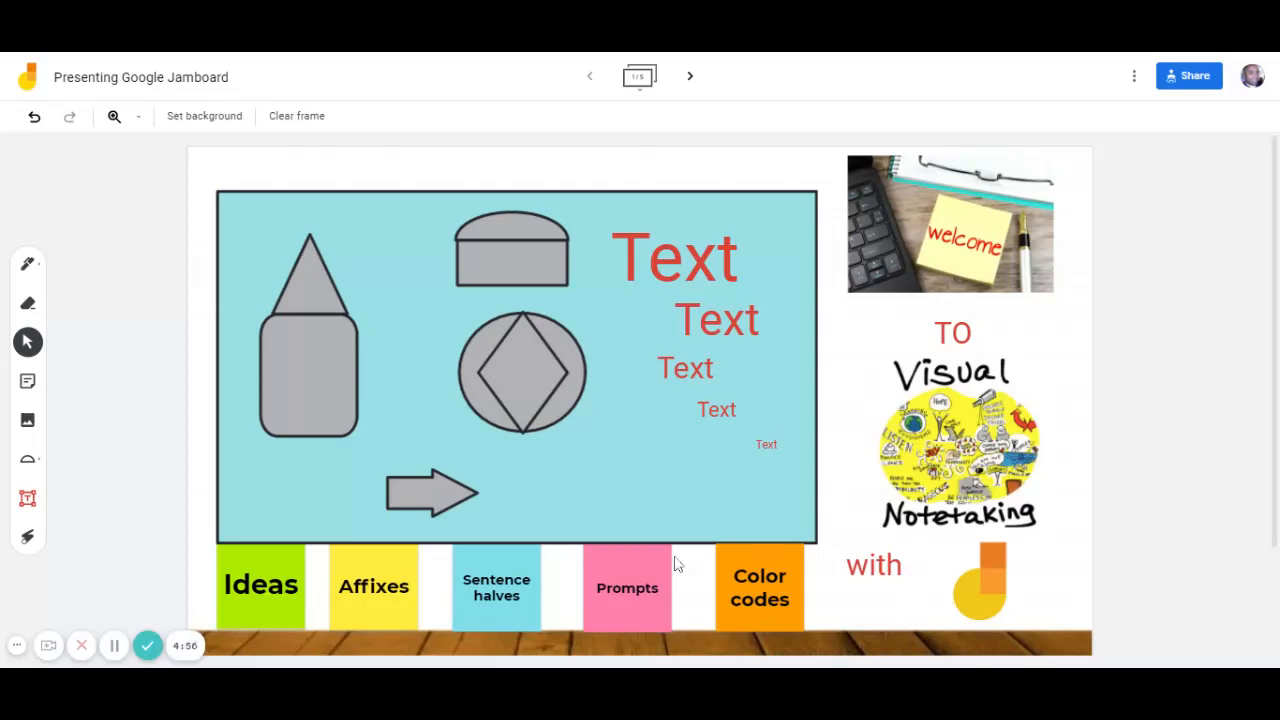
pyautogui.moveTo(15, 645)
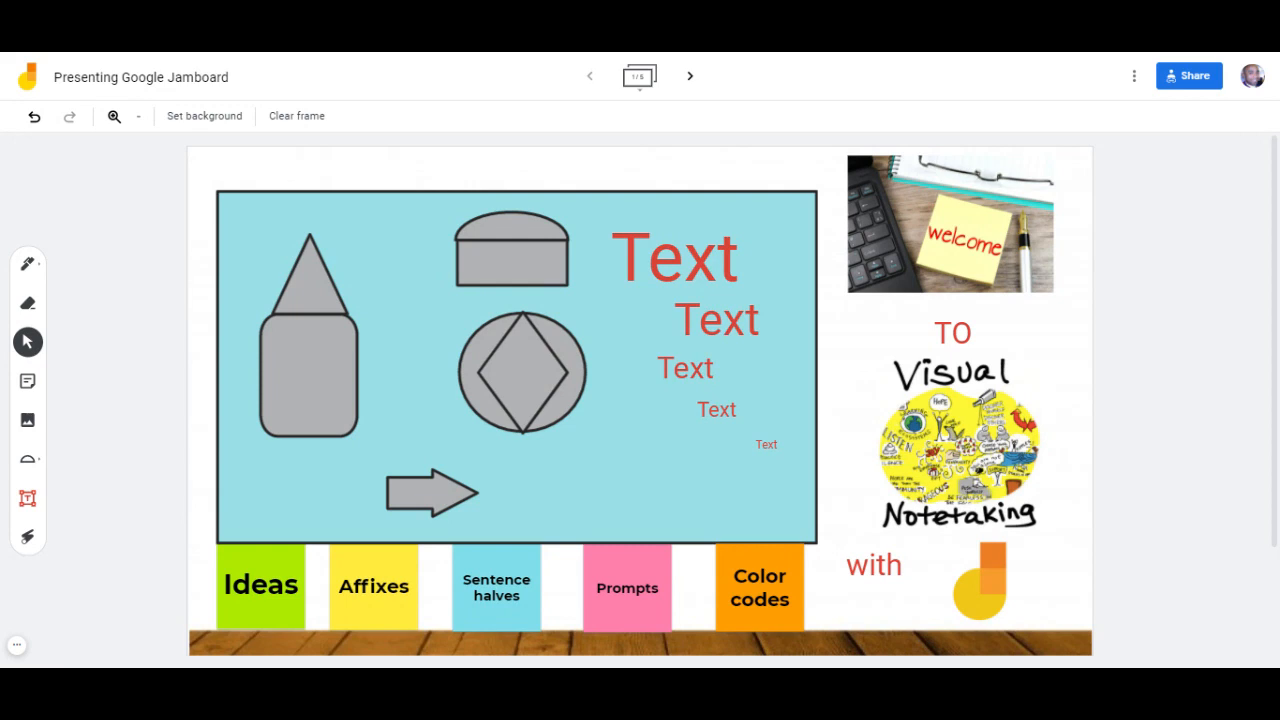
pyautogui.moveTo(948, 275)
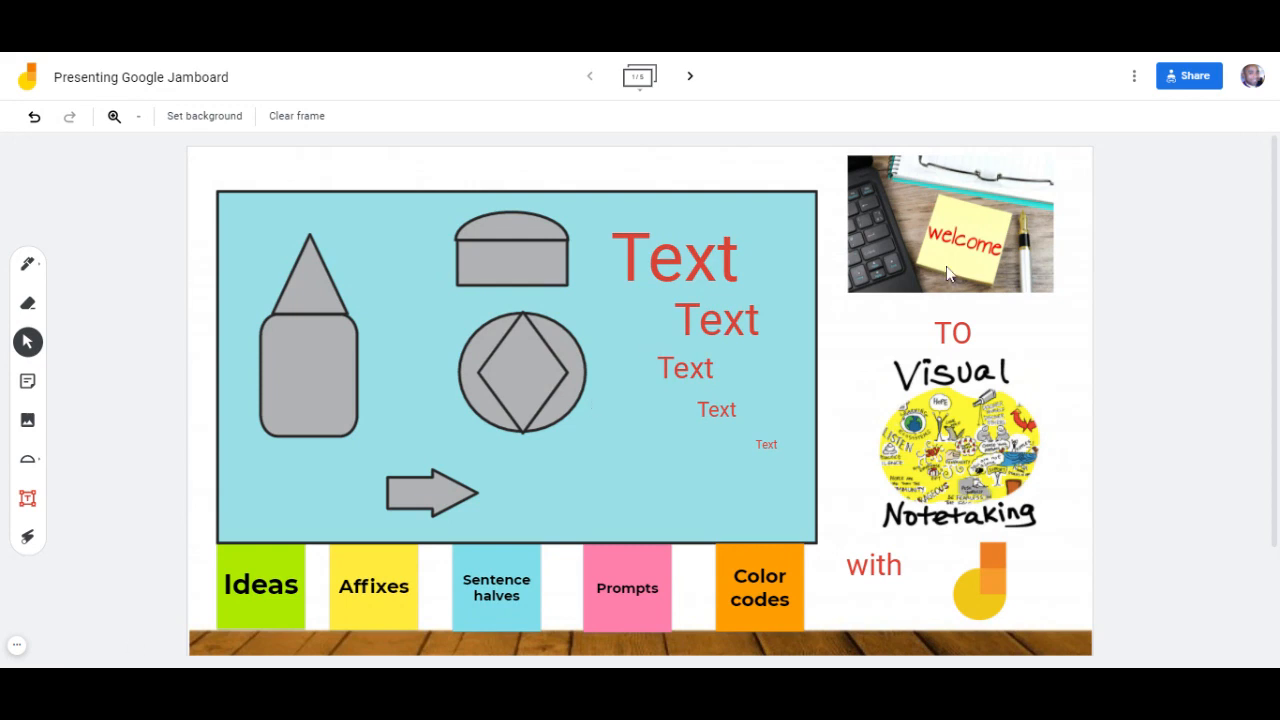
pyautogui.moveTo(949, 257)
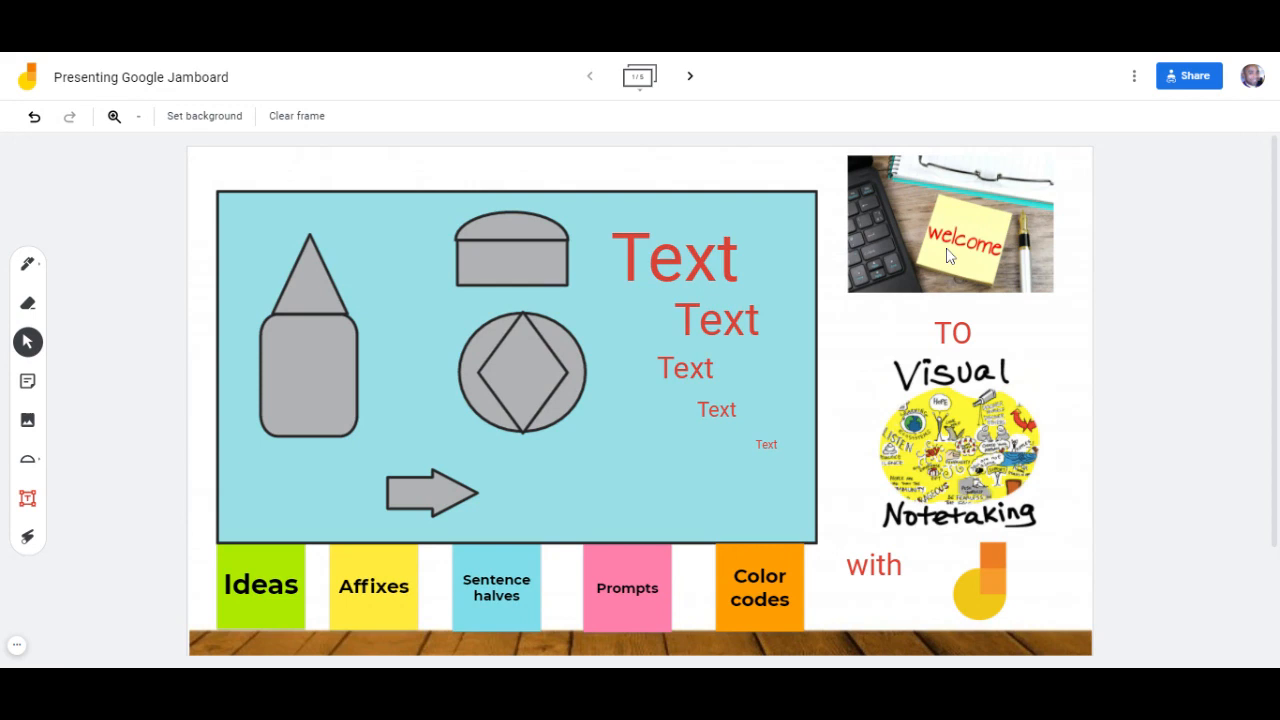
pyautogui.moveTo(930, 388)
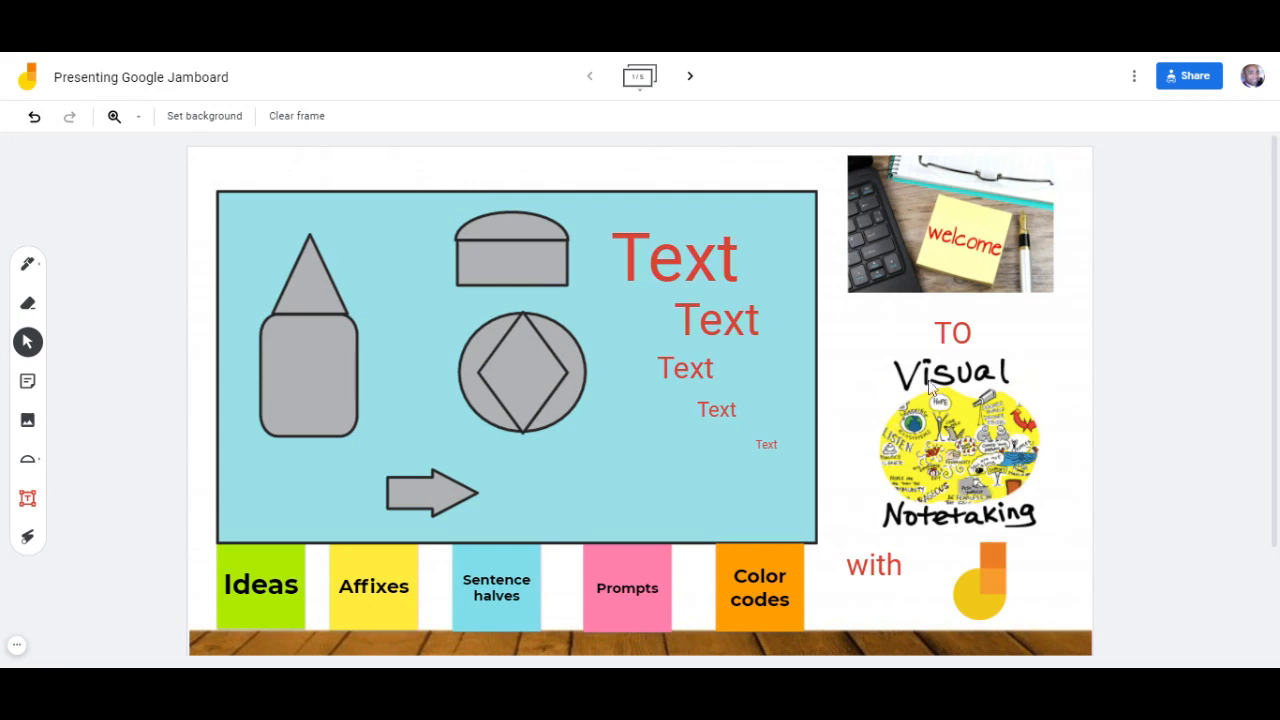
pyautogui.moveTo(945, 513)
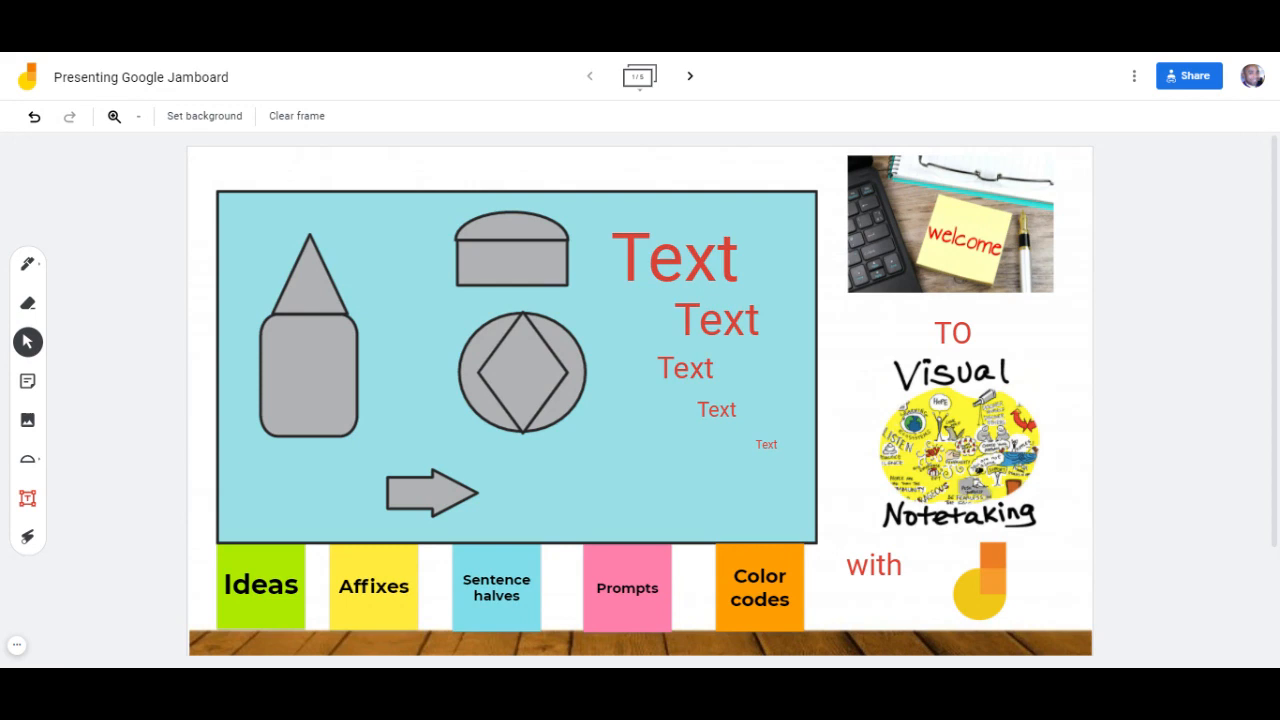
pyautogui.moveTo(52, 288)
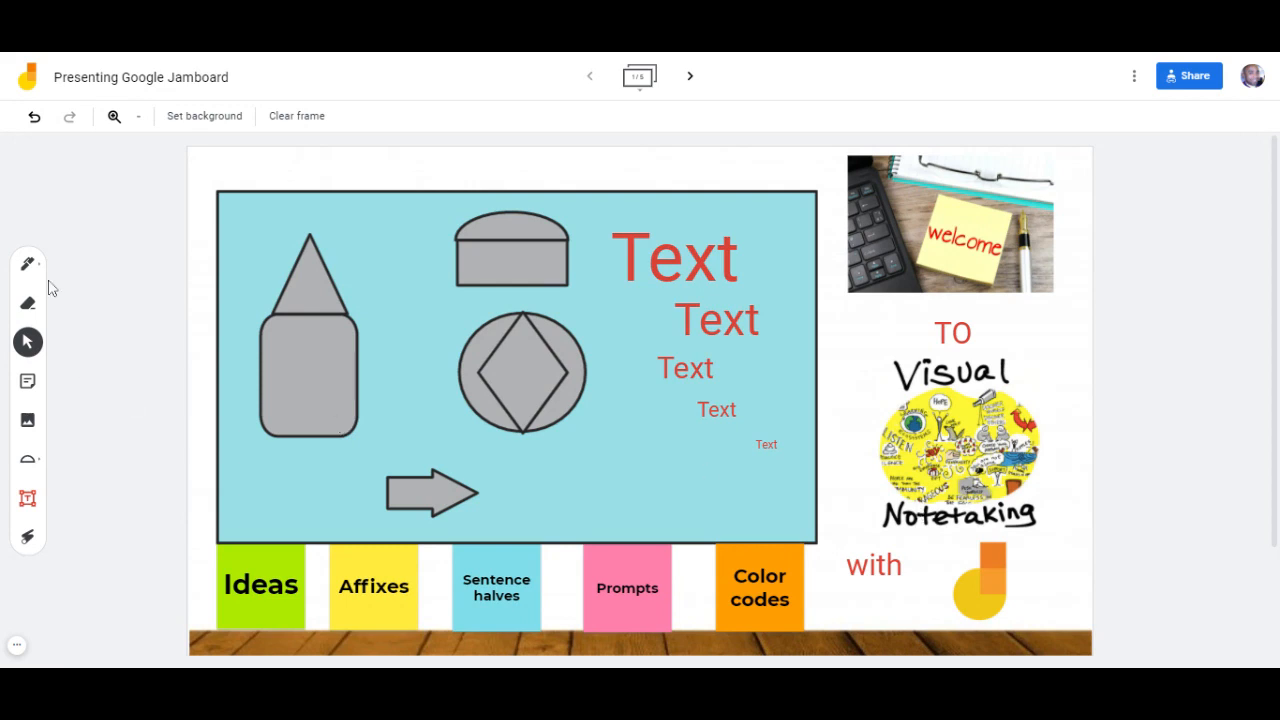
pyautogui.moveTo(210, 463)
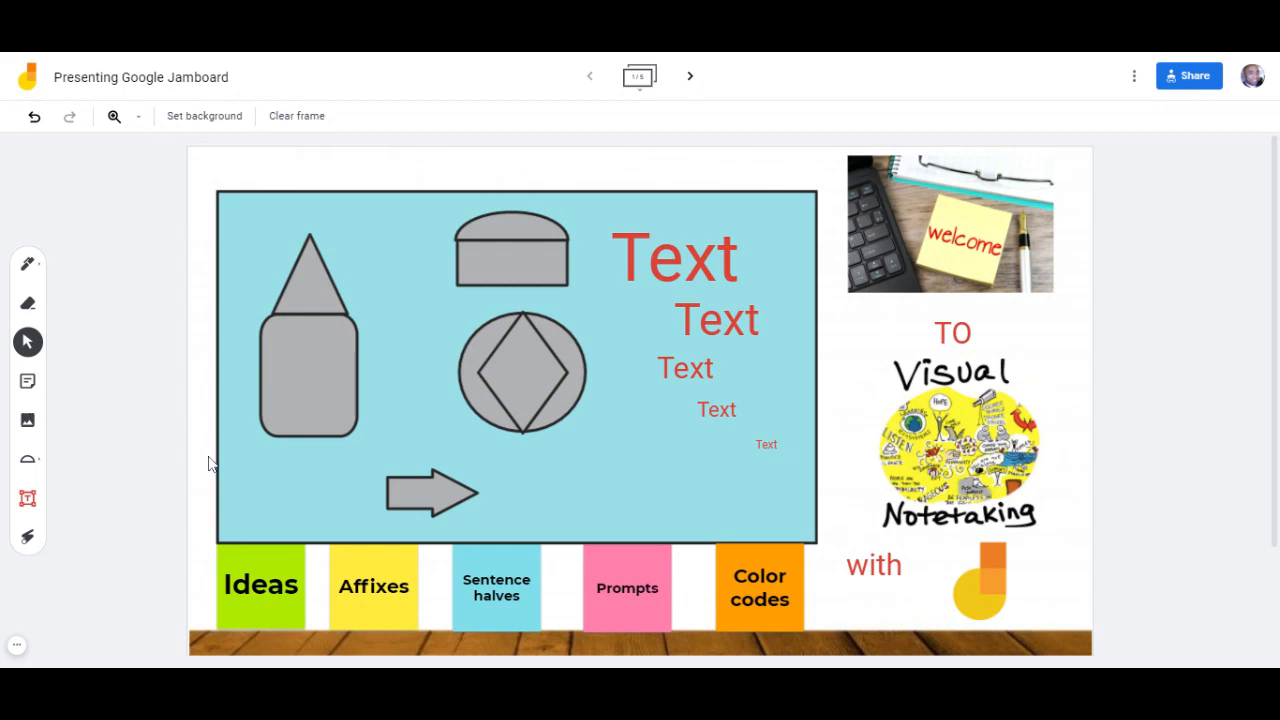
pyautogui.moveTo(27, 459)
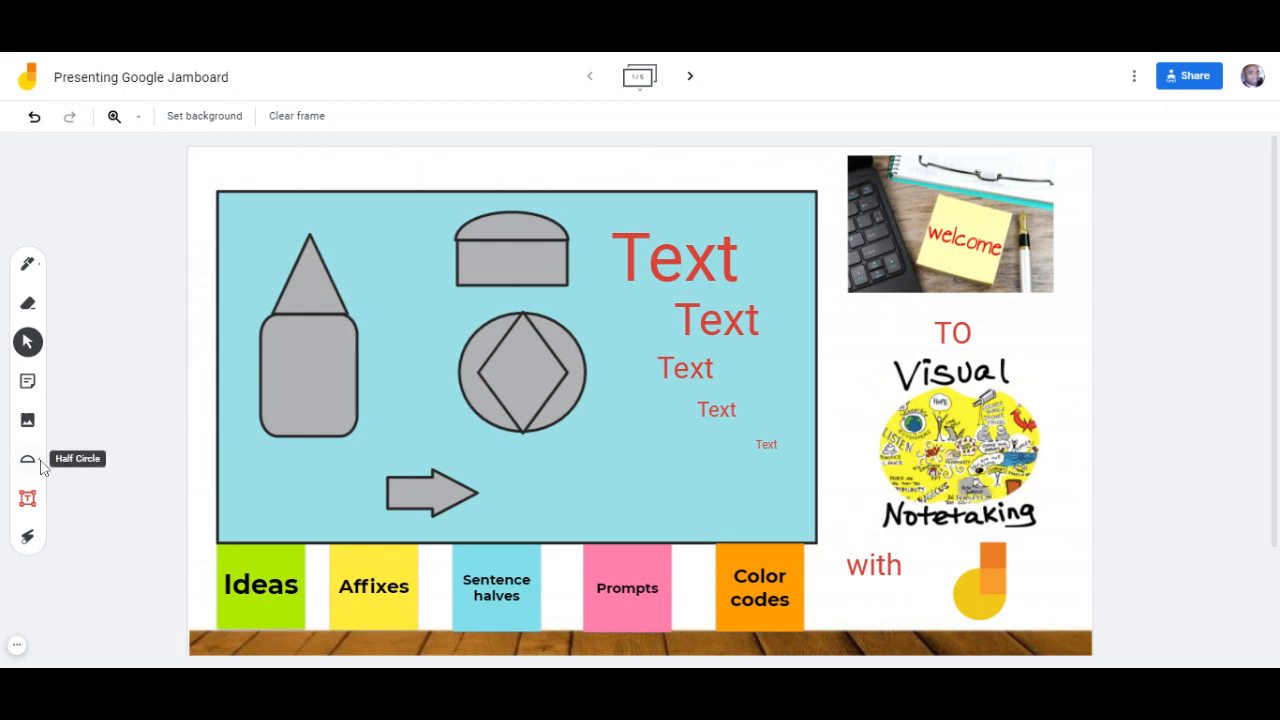
# - Activate the Half Circle shape tool and show the shape palette
pyautogui.click(27, 459)
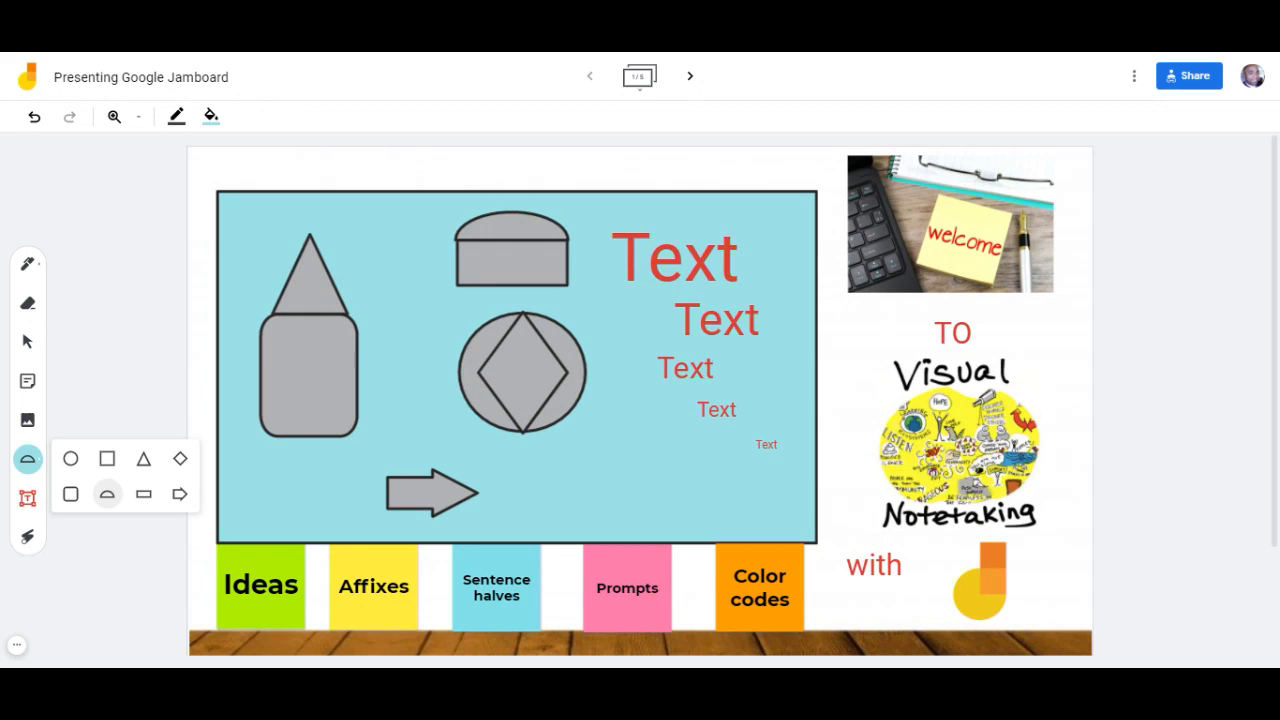
pyautogui.moveTo(27, 498)
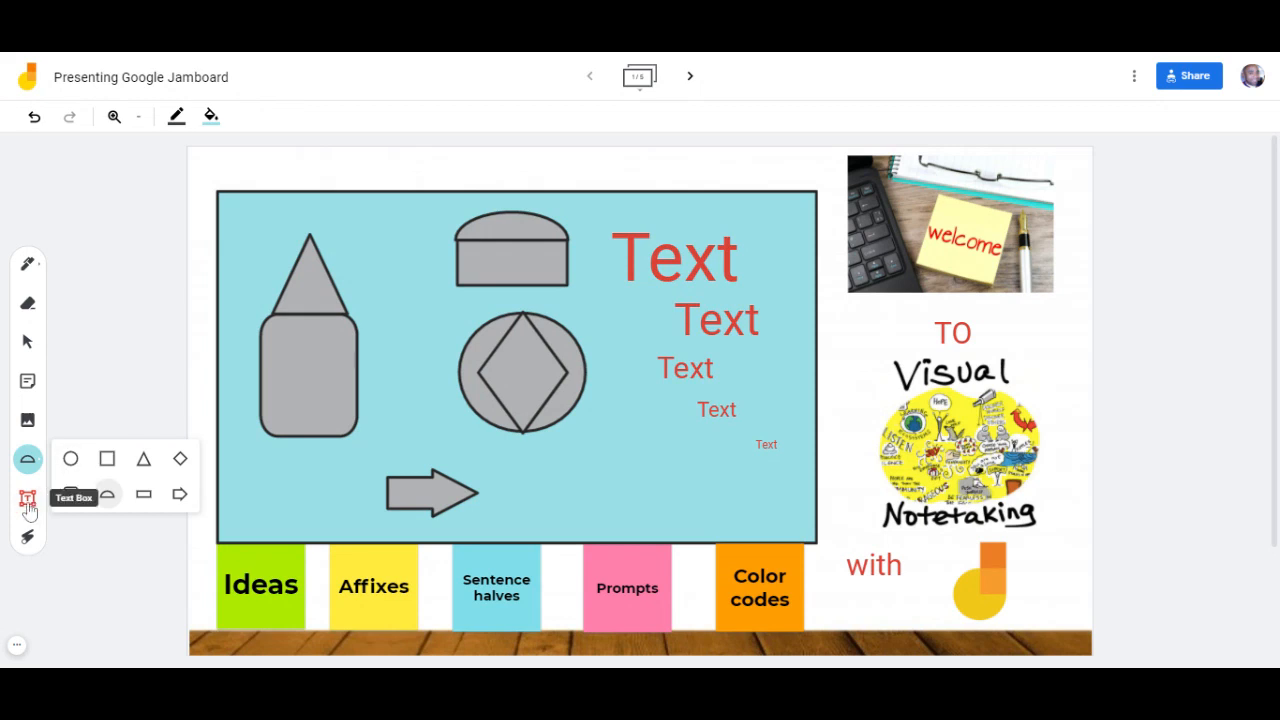
# - Activate the text box tool and browse the Subtitle style, text colour and alignment menus
pyautogui.click(27, 498)
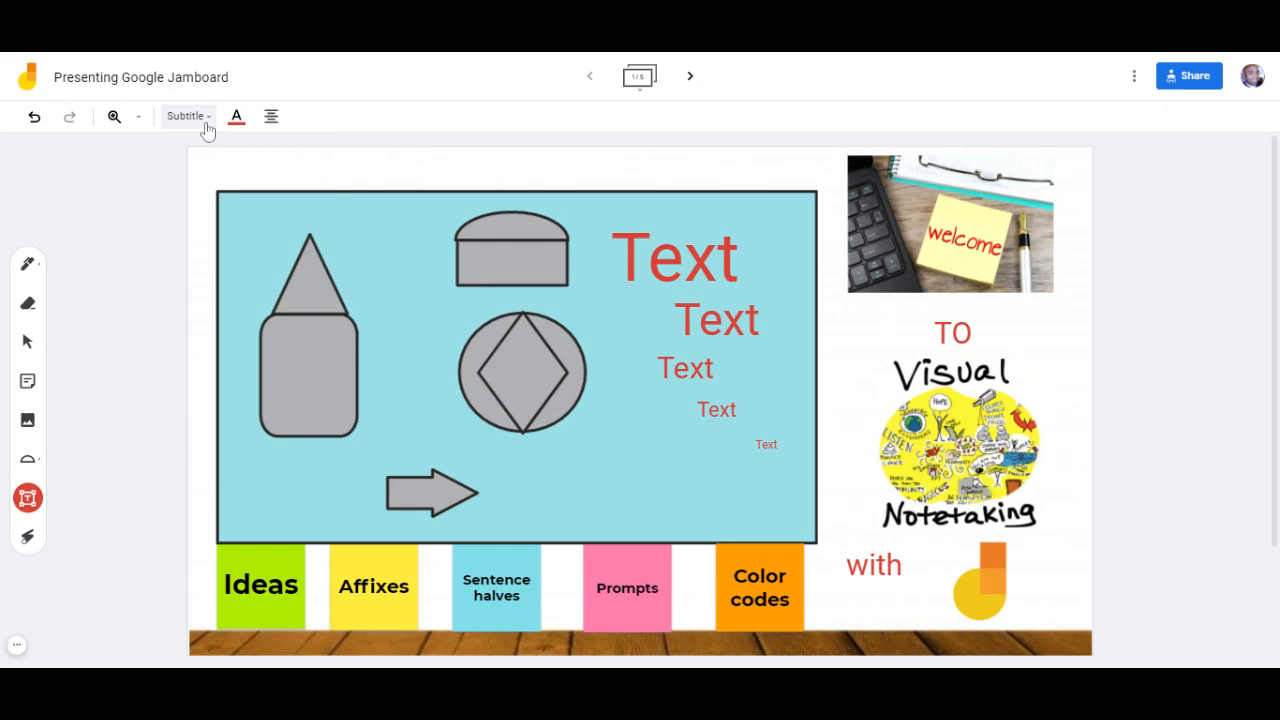
pyautogui.click(186, 116)
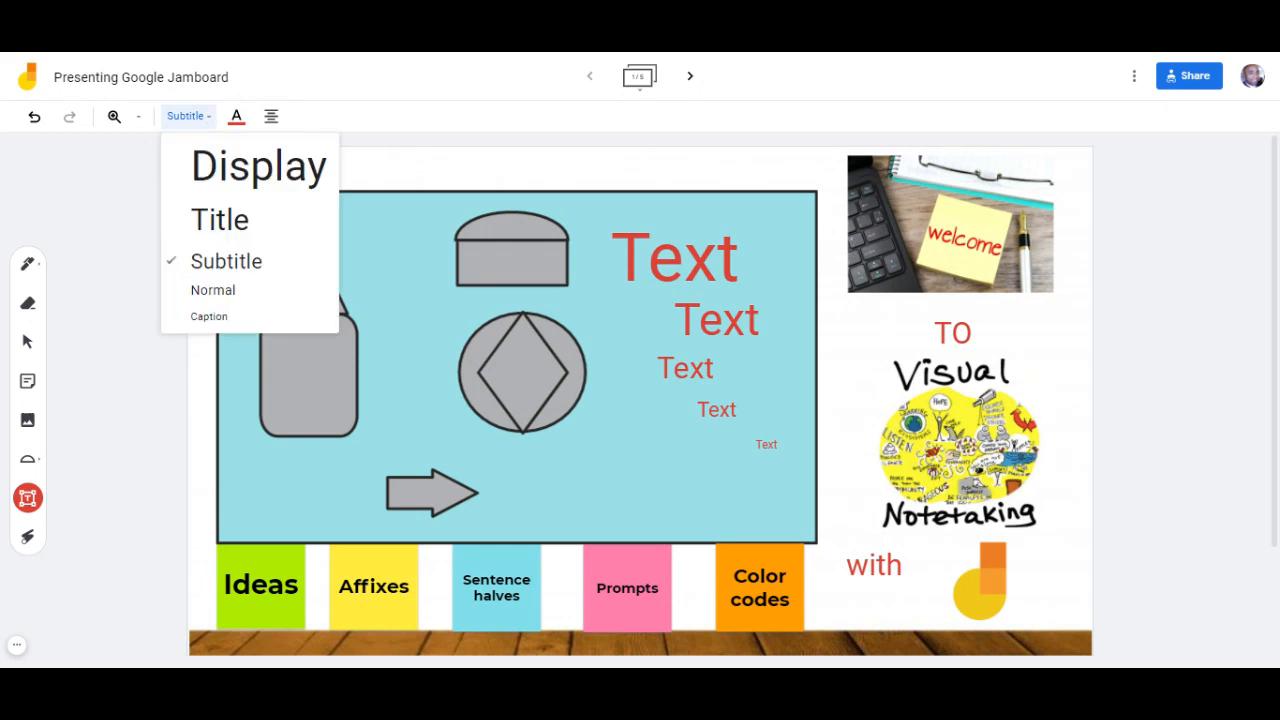
pyautogui.click(236, 116)
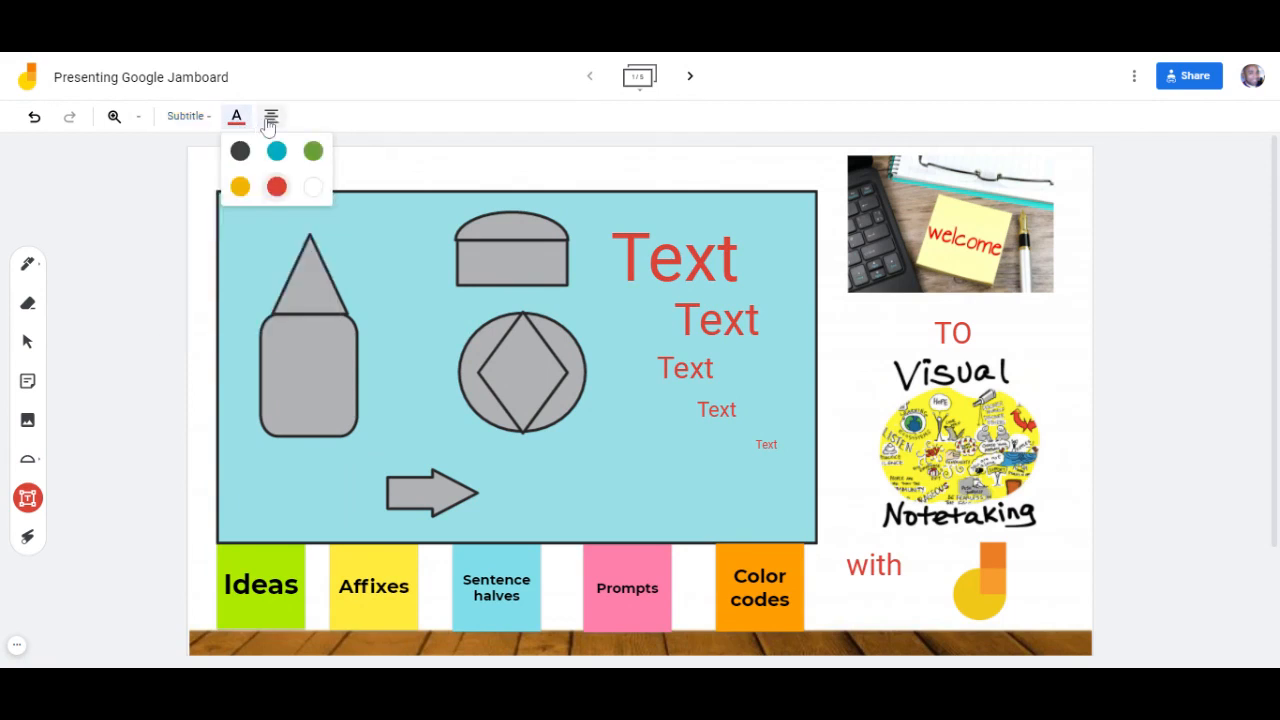
pyautogui.click(271, 117)
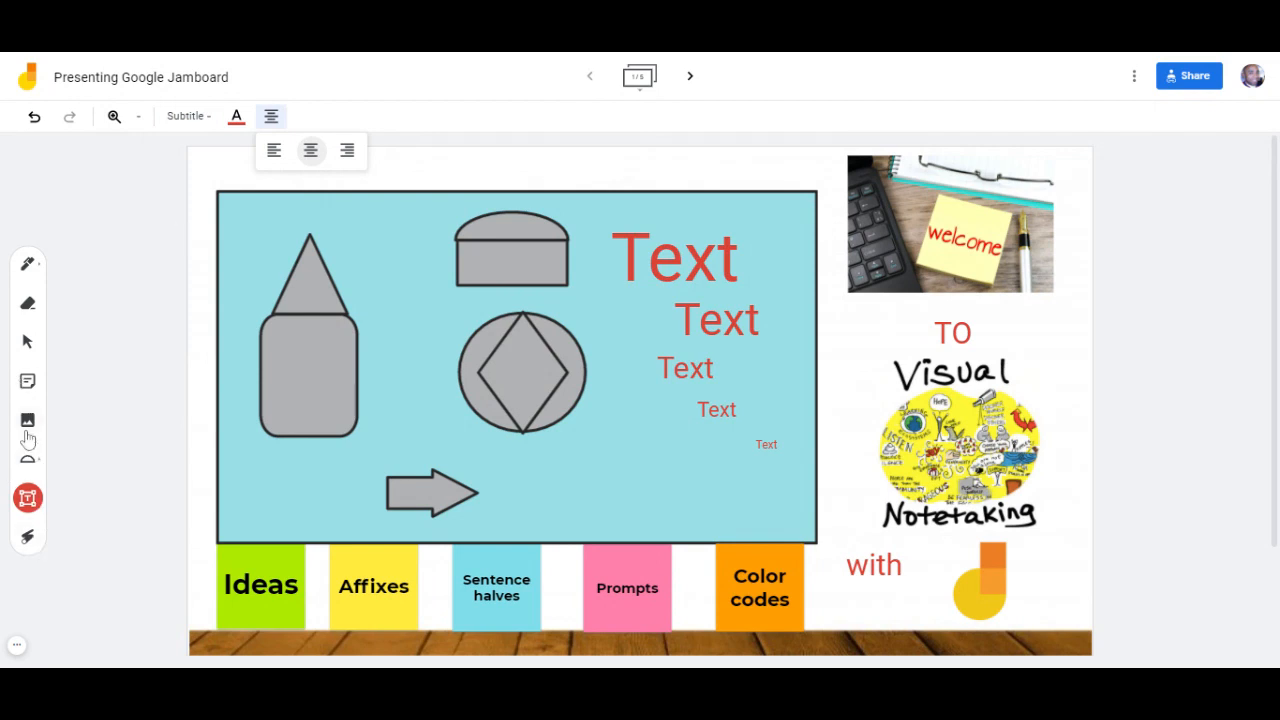
pyautogui.moveTo(27, 381)
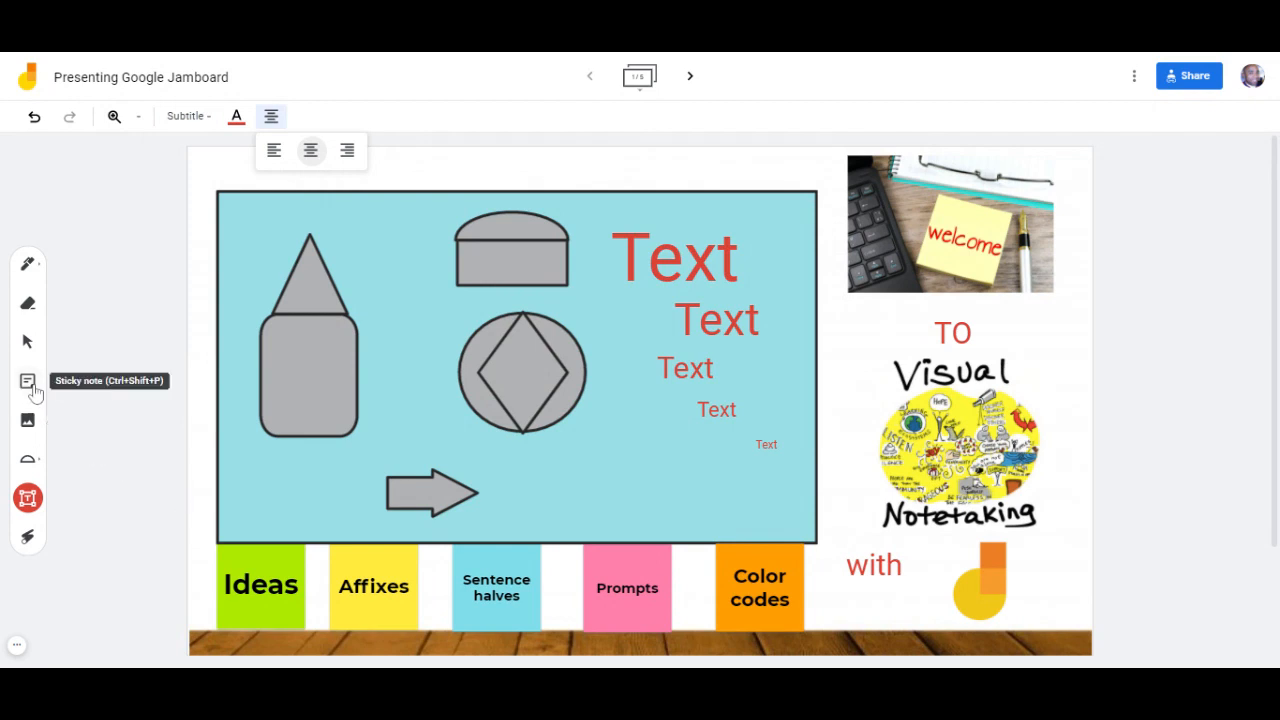
pyautogui.click(27, 381)
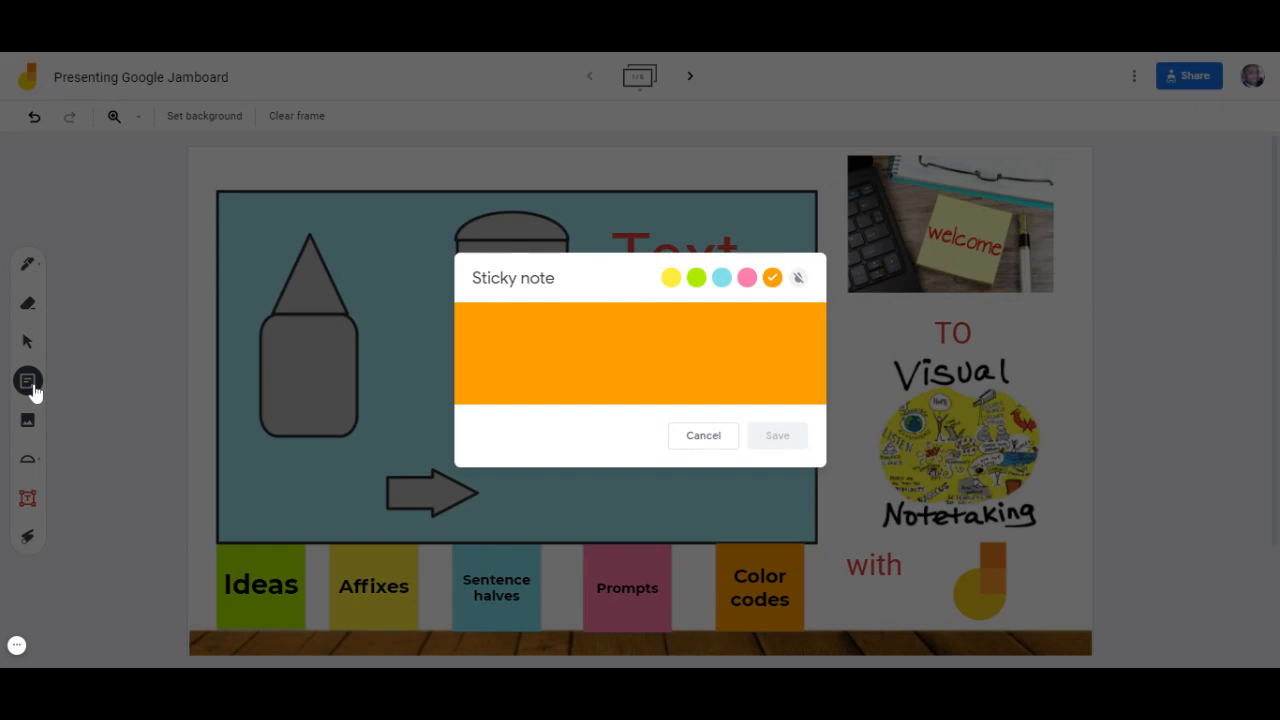
pyautogui.click(703, 435)
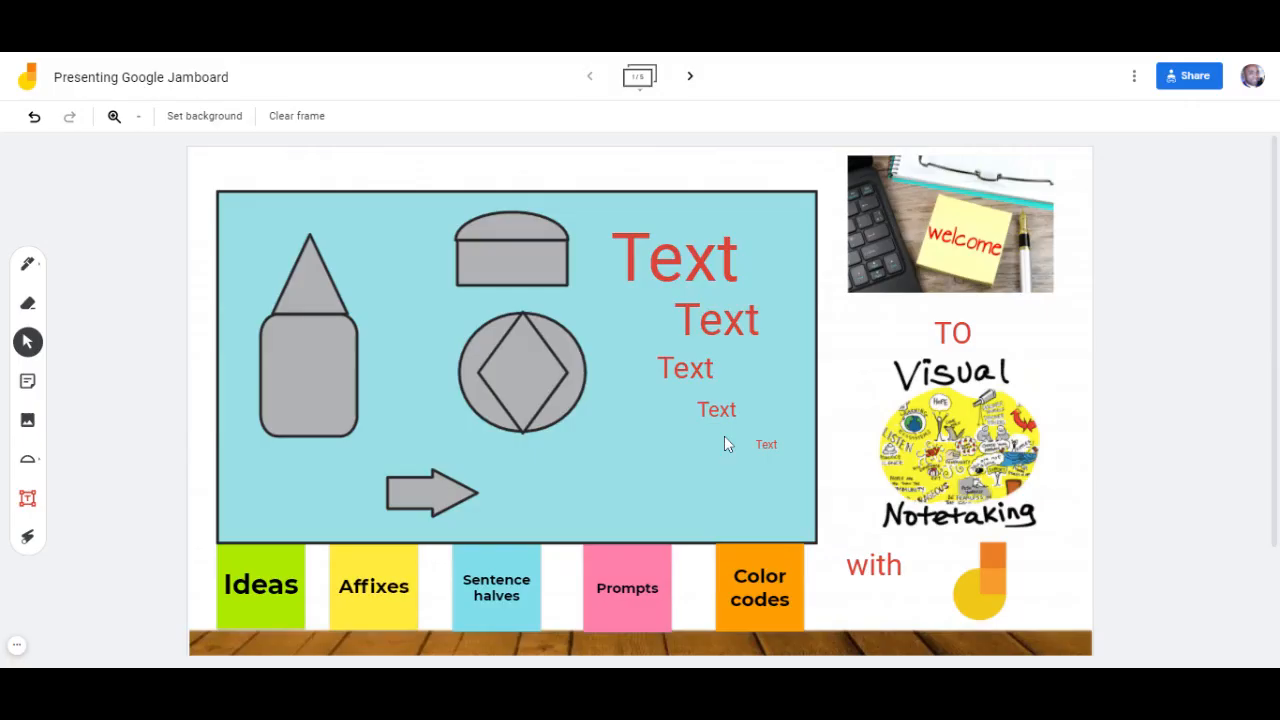
pyautogui.moveTo(308, 620)
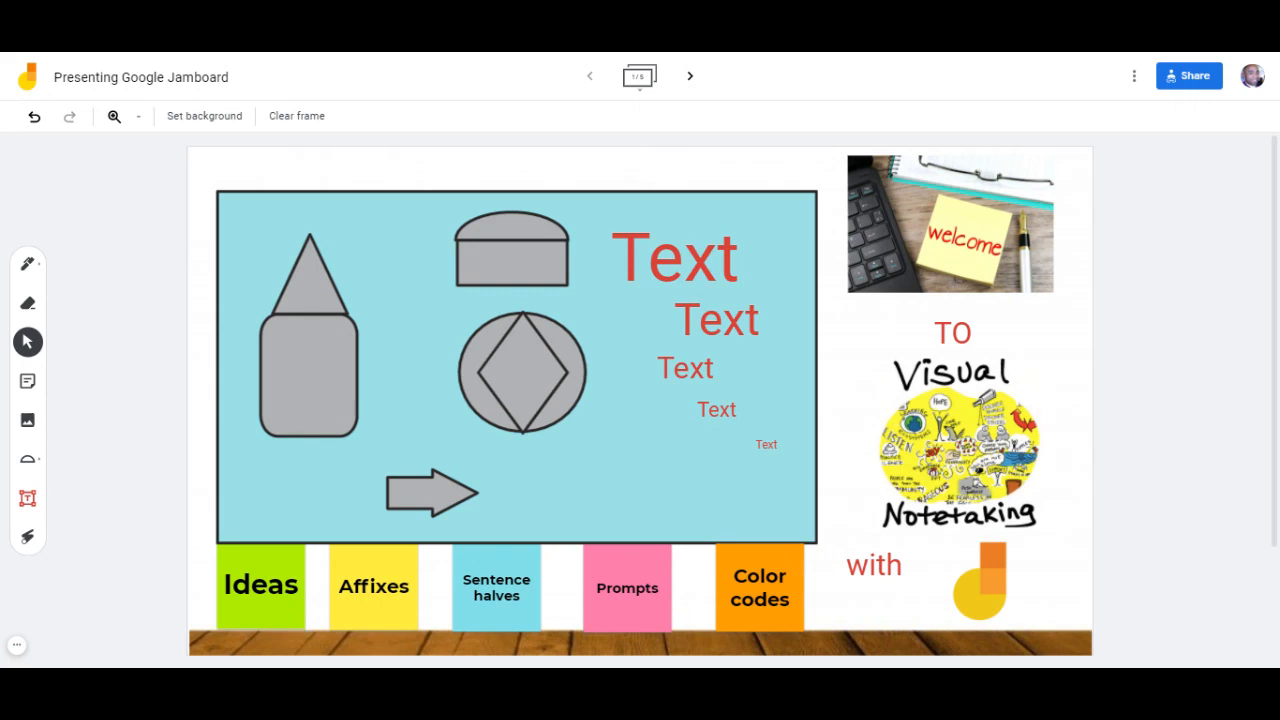
pyautogui.moveTo(363, 624)
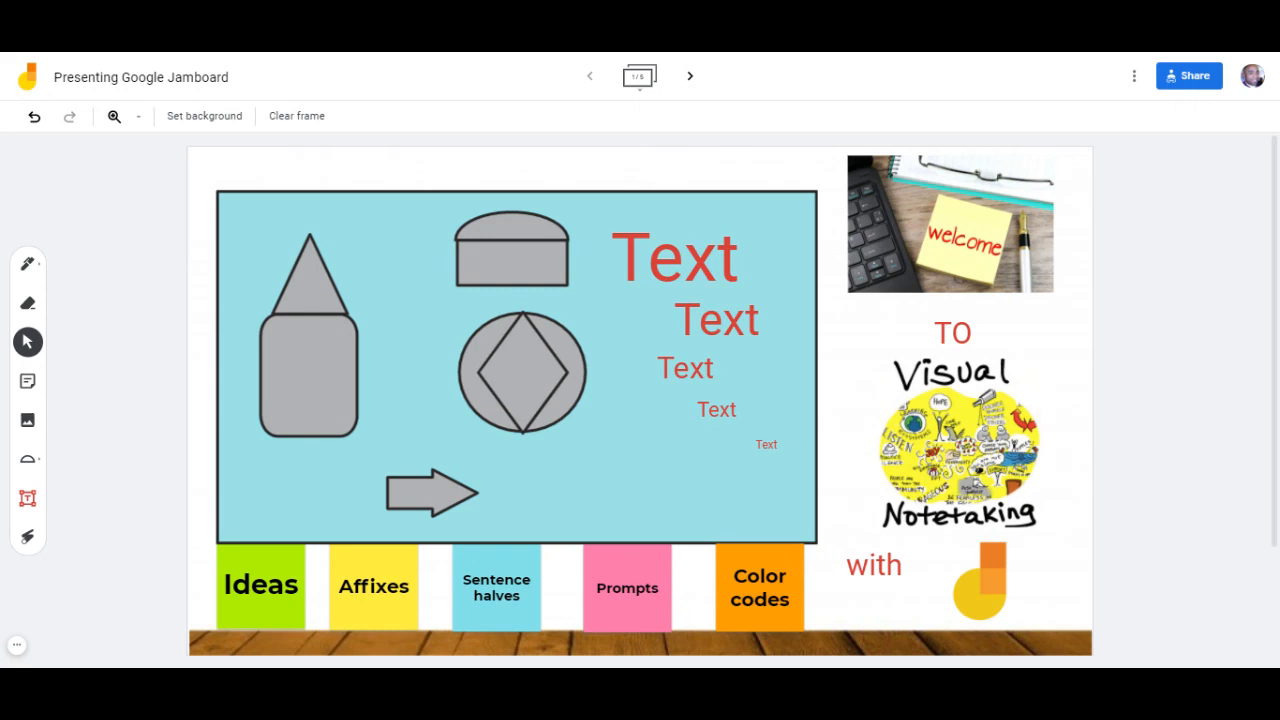
pyautogui.moveTo(696, 605)
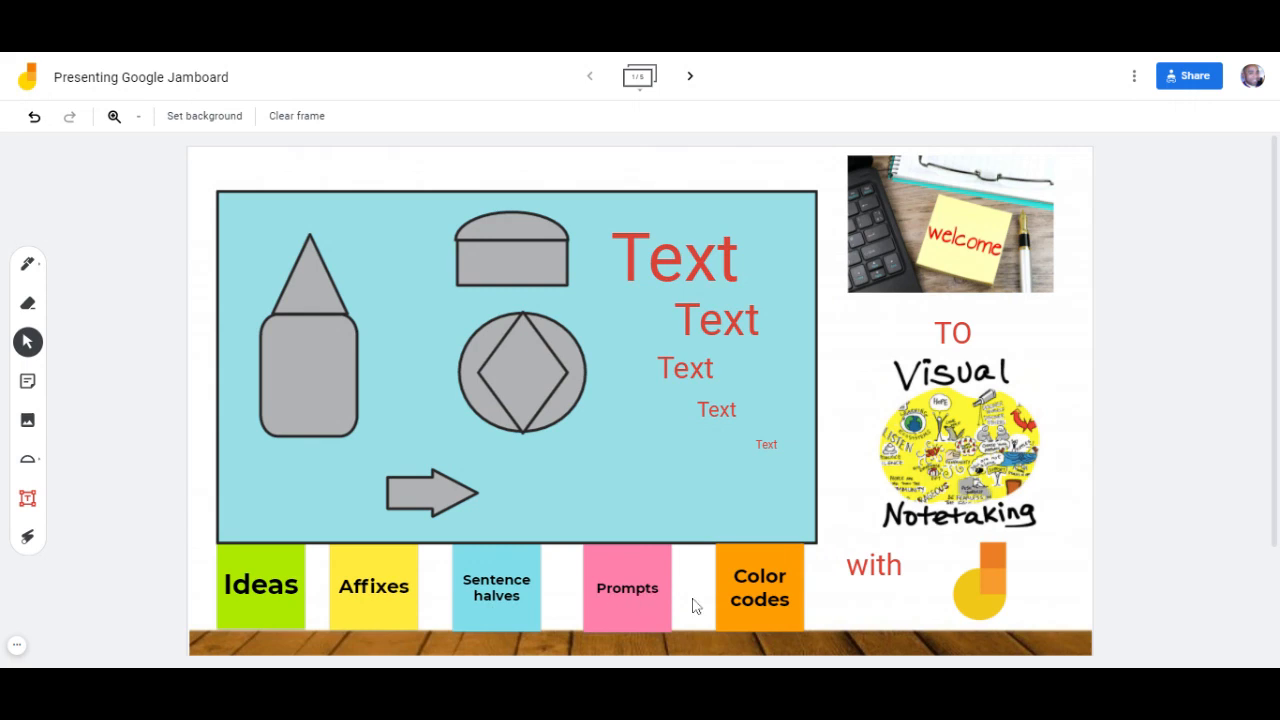
pyautogui.moveTo(775, 613)
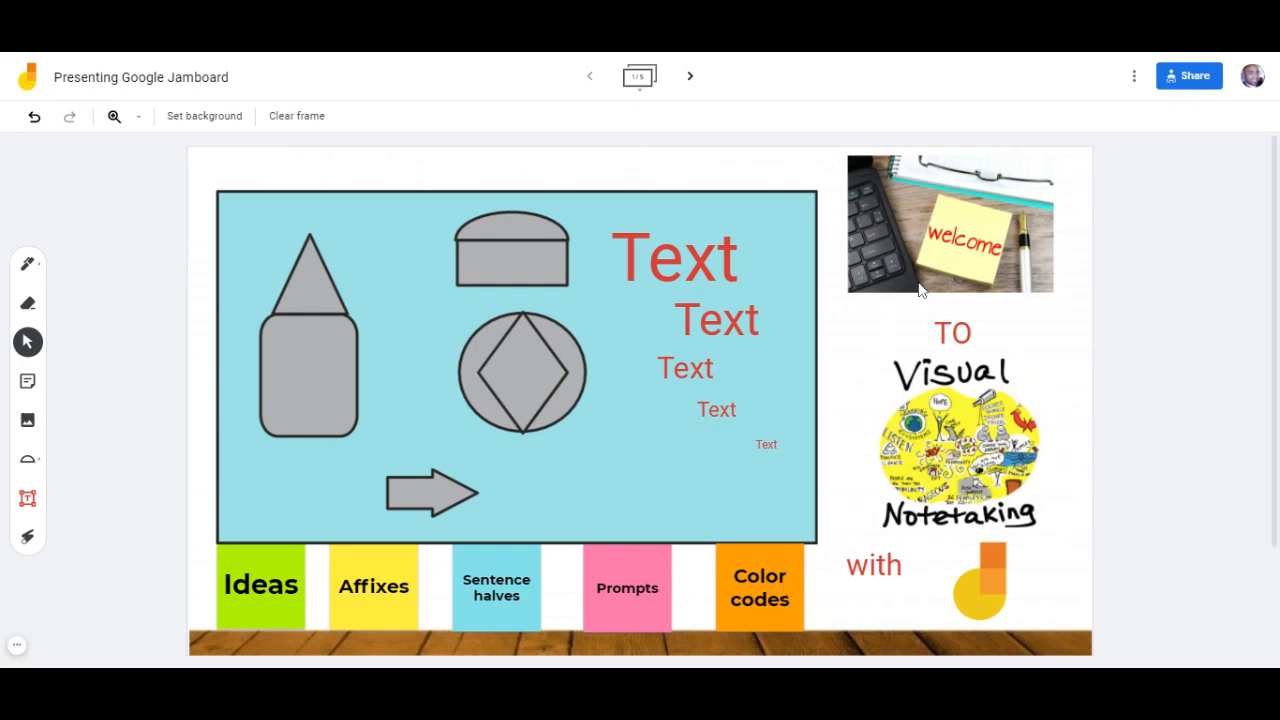
pyautogui.moveTo(62, 423)
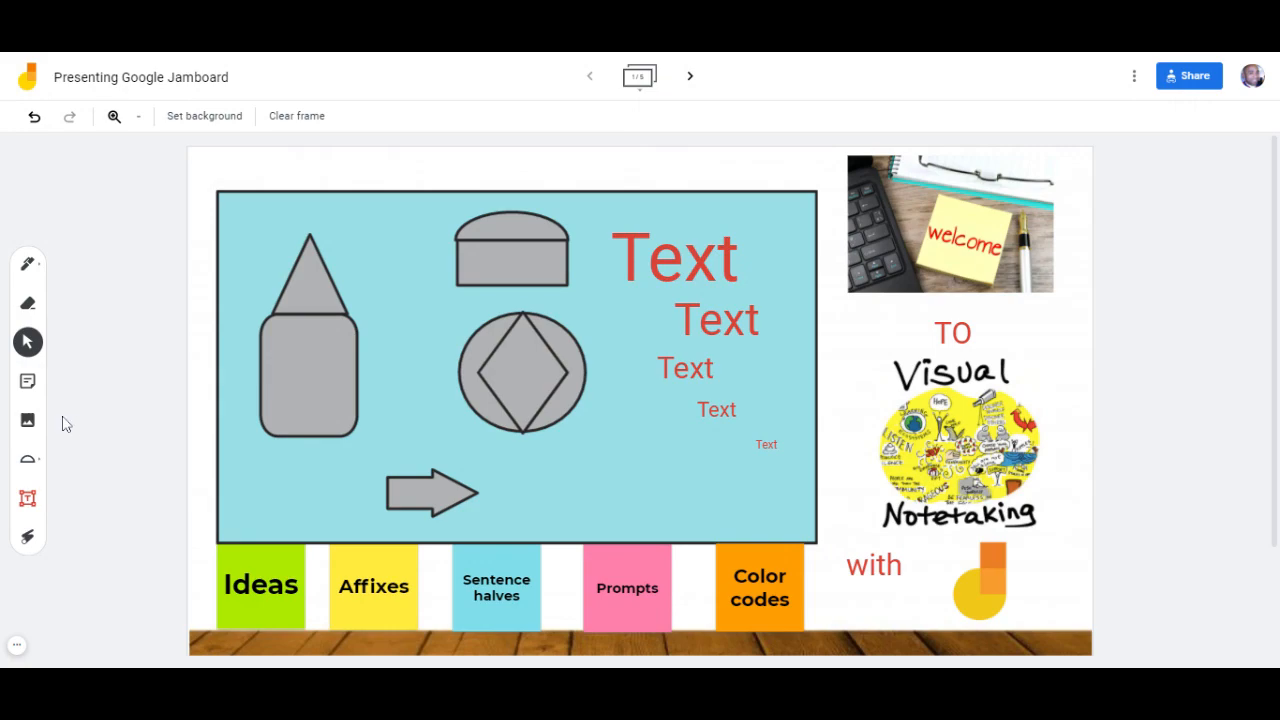
pyautogui.click(27, 420)
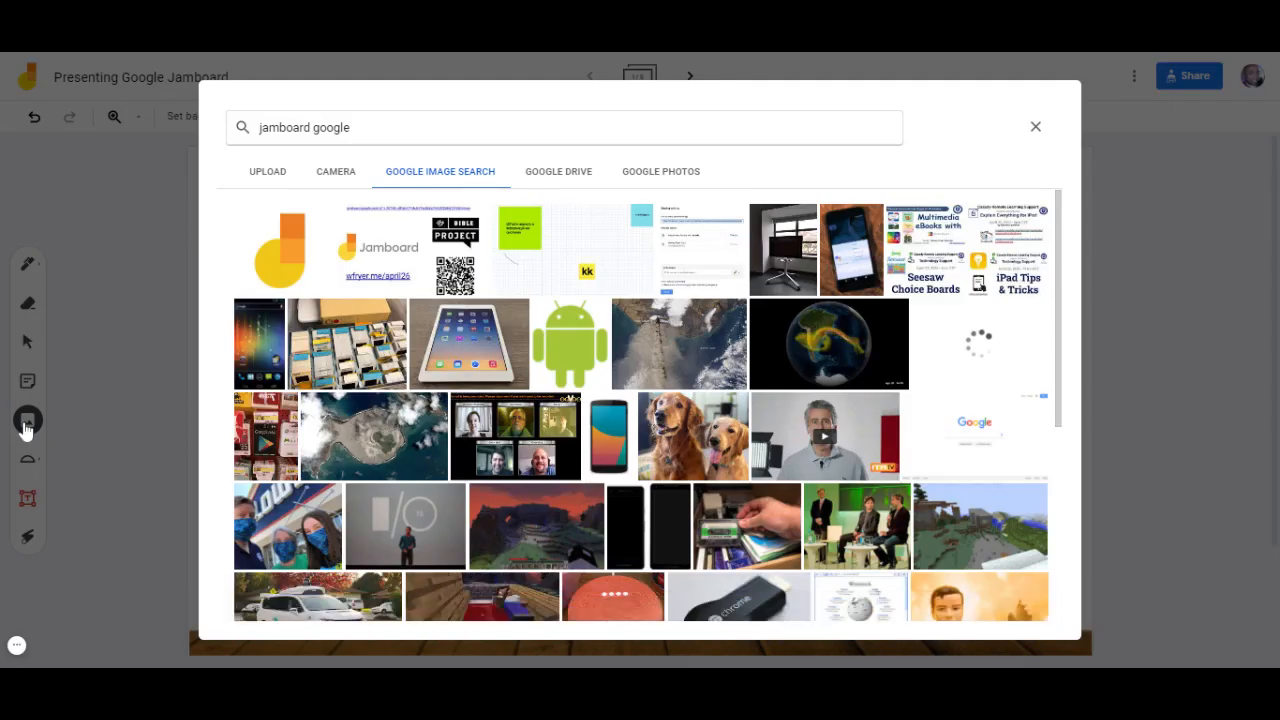
pyautogui.moveTo(449, 185)
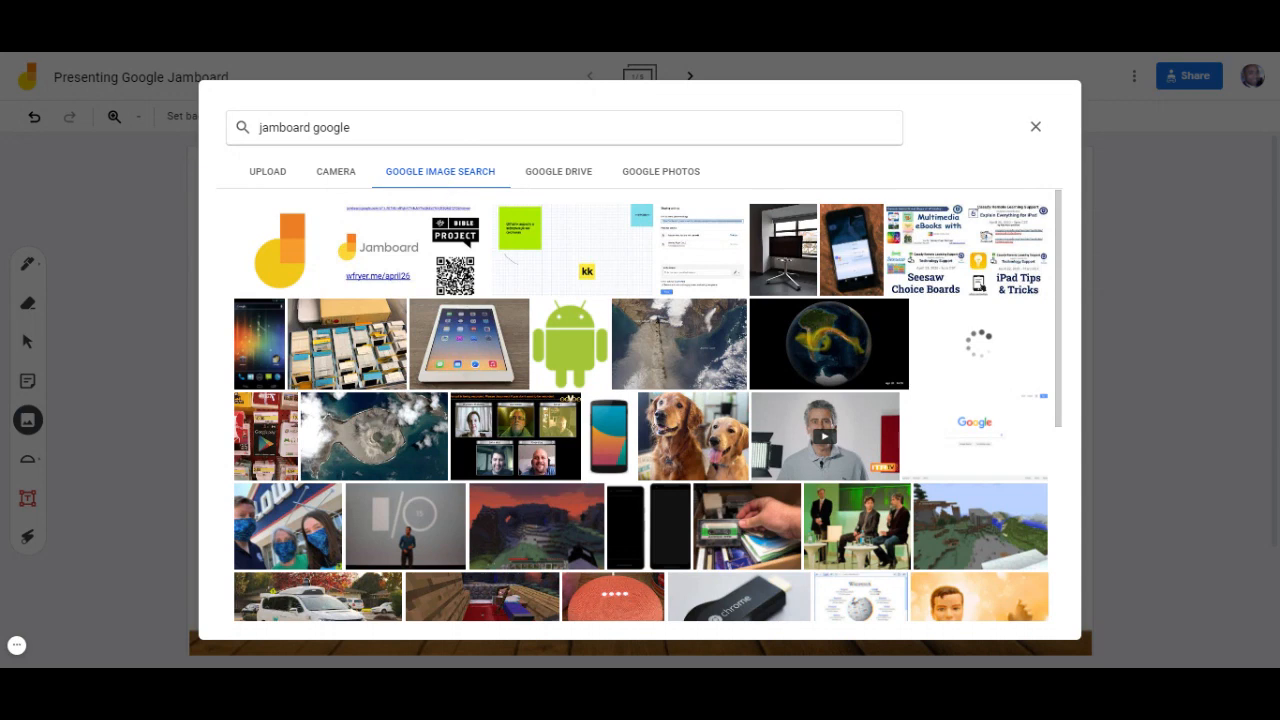
pyautogui.moveTo(1035, 127)
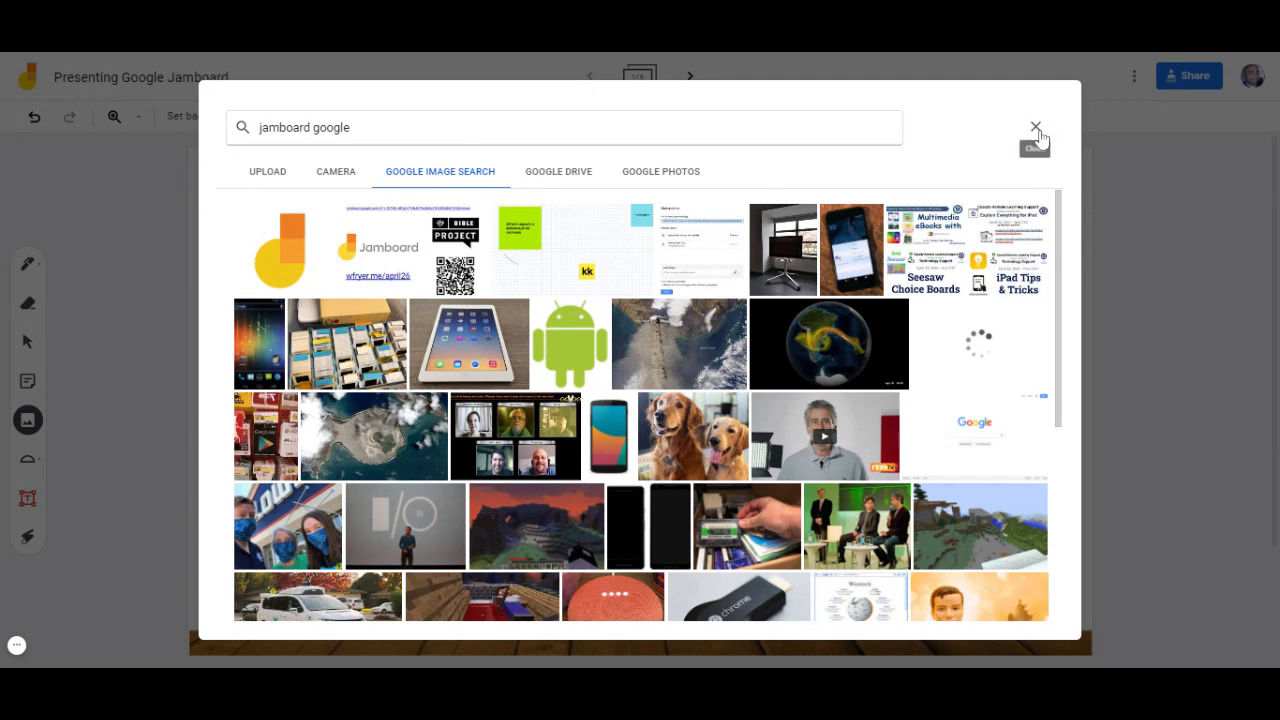
pyautogui.moveTo(336, 178)
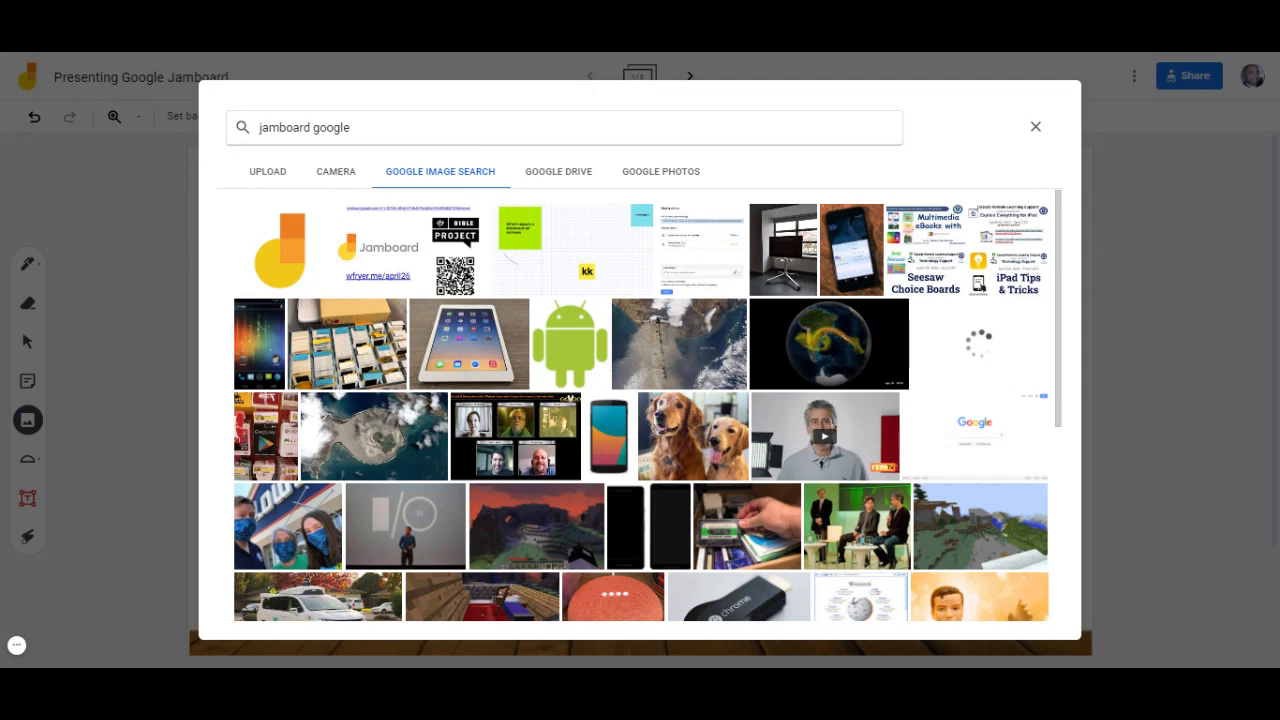
pyautogui.click(1035, 126)
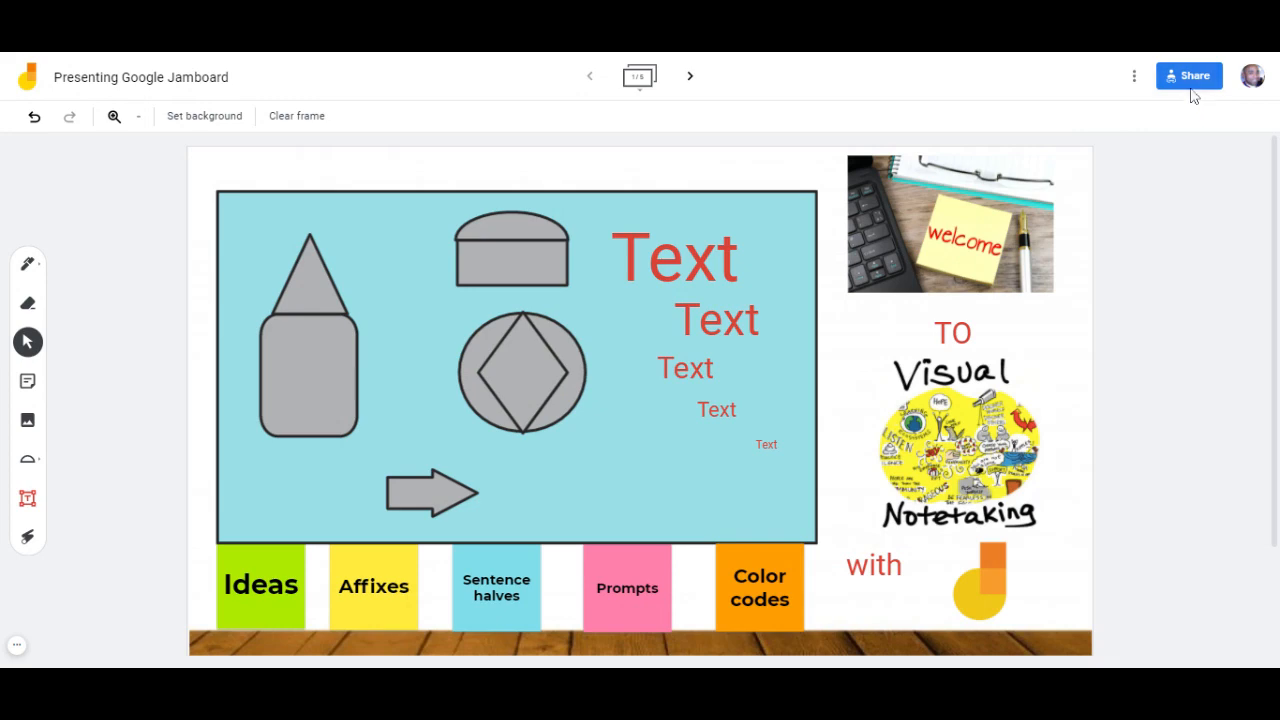
pyautogui.moveTo(1189, 76)
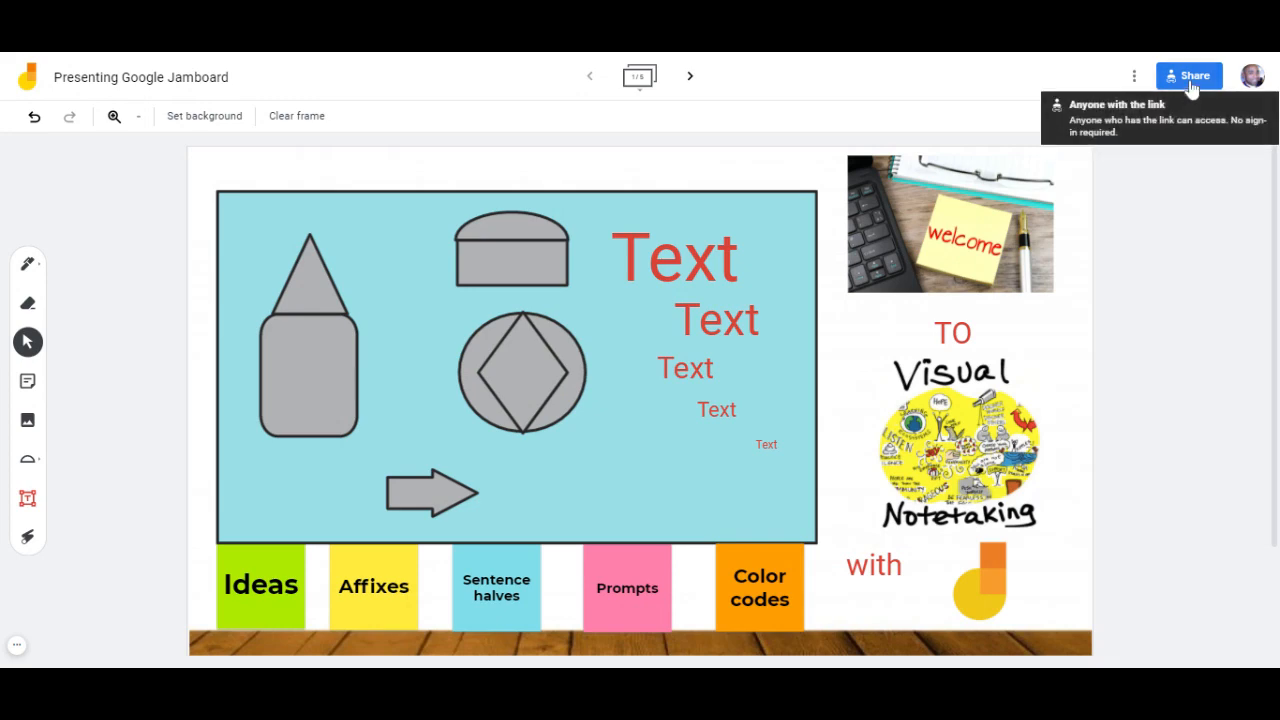
pyautogui.click(1189, 75)
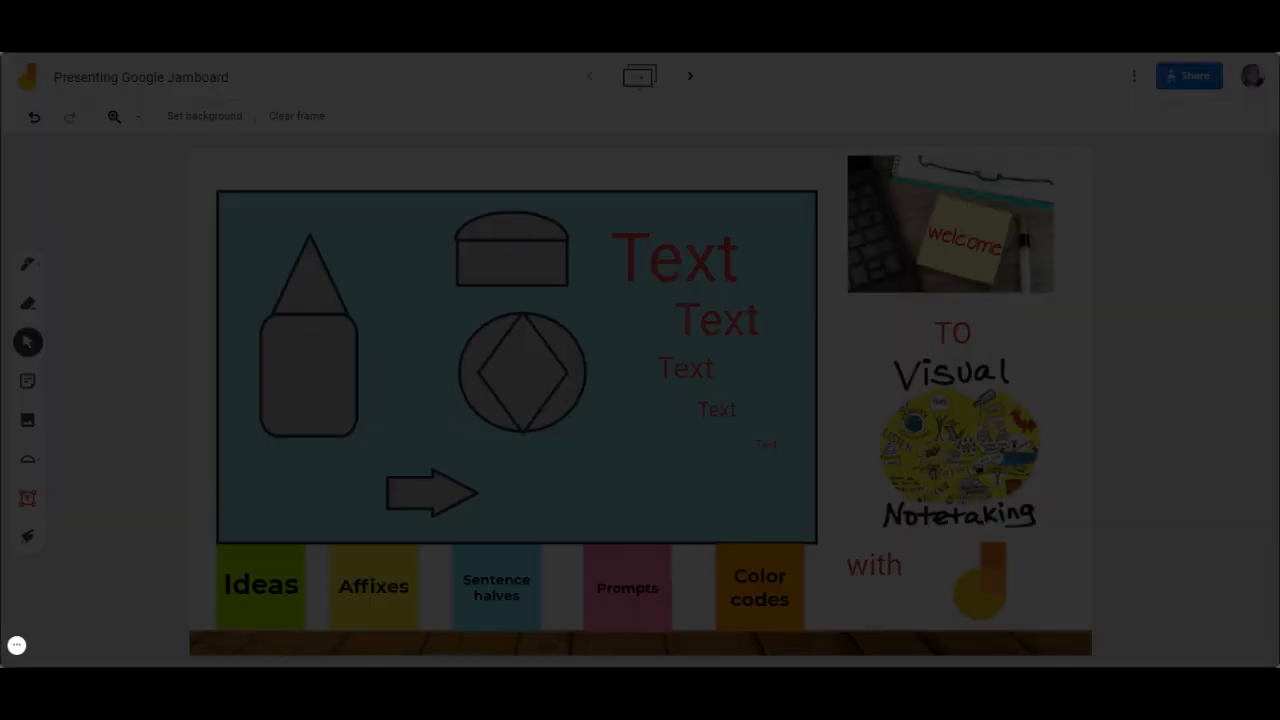
pyautogui.click(1188, 75)
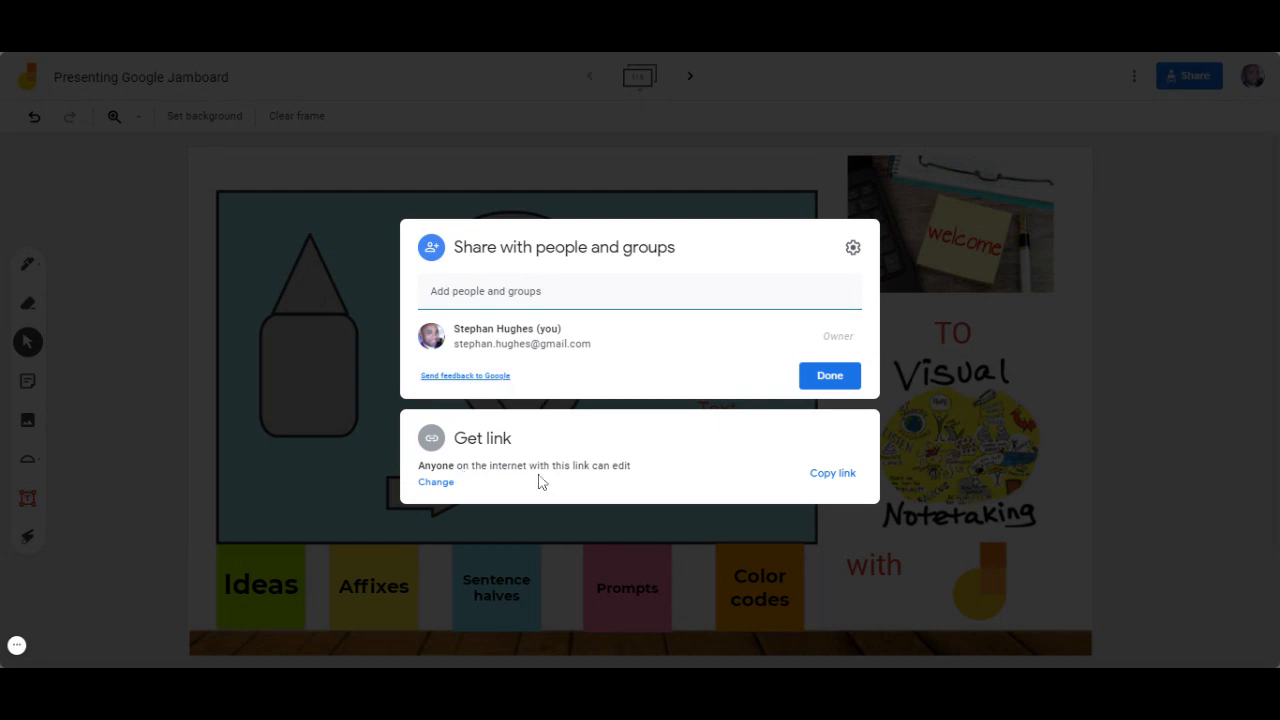
pyautogui.click(485, 291)
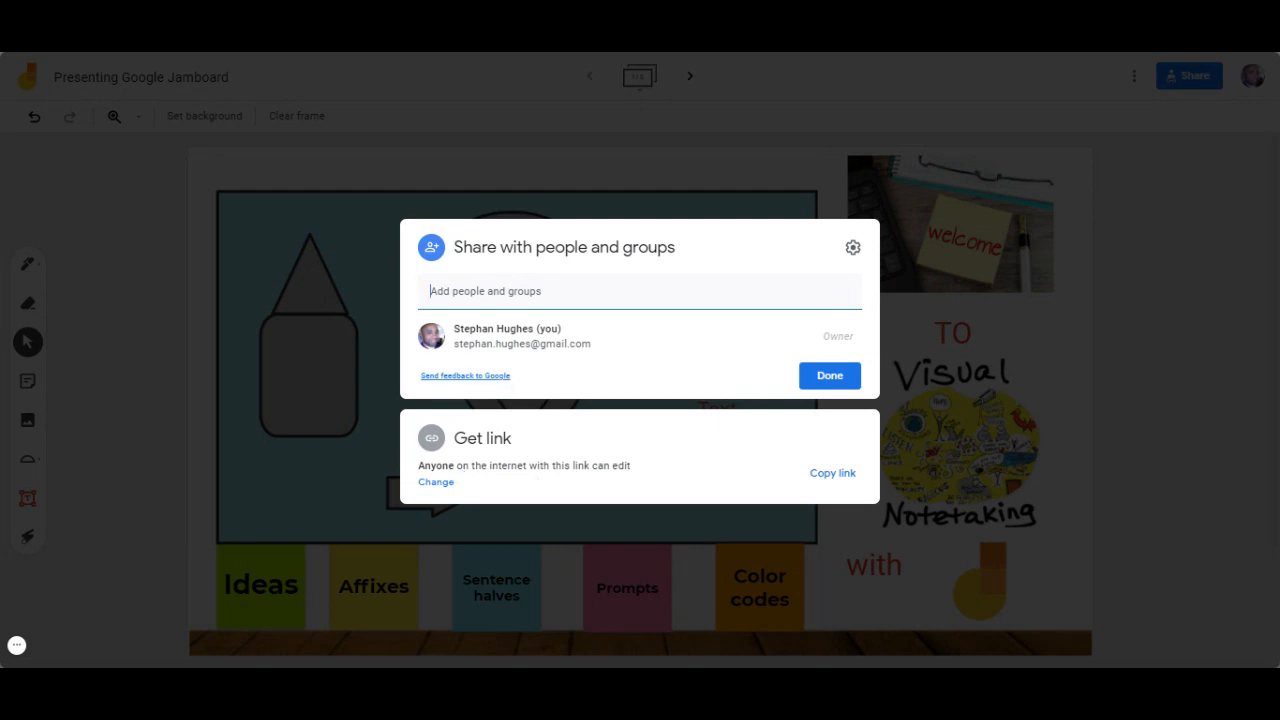
pyautogui.click(637, 291)
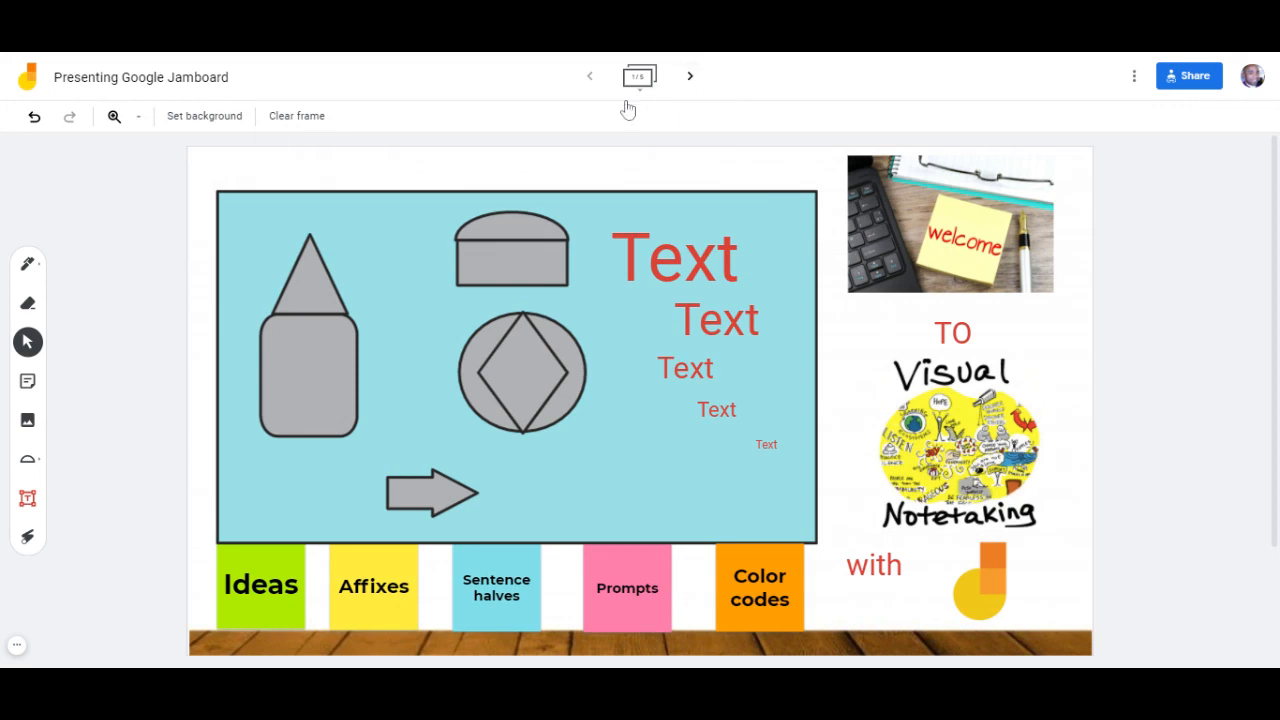
pyautogui.moveTo(778, 66)
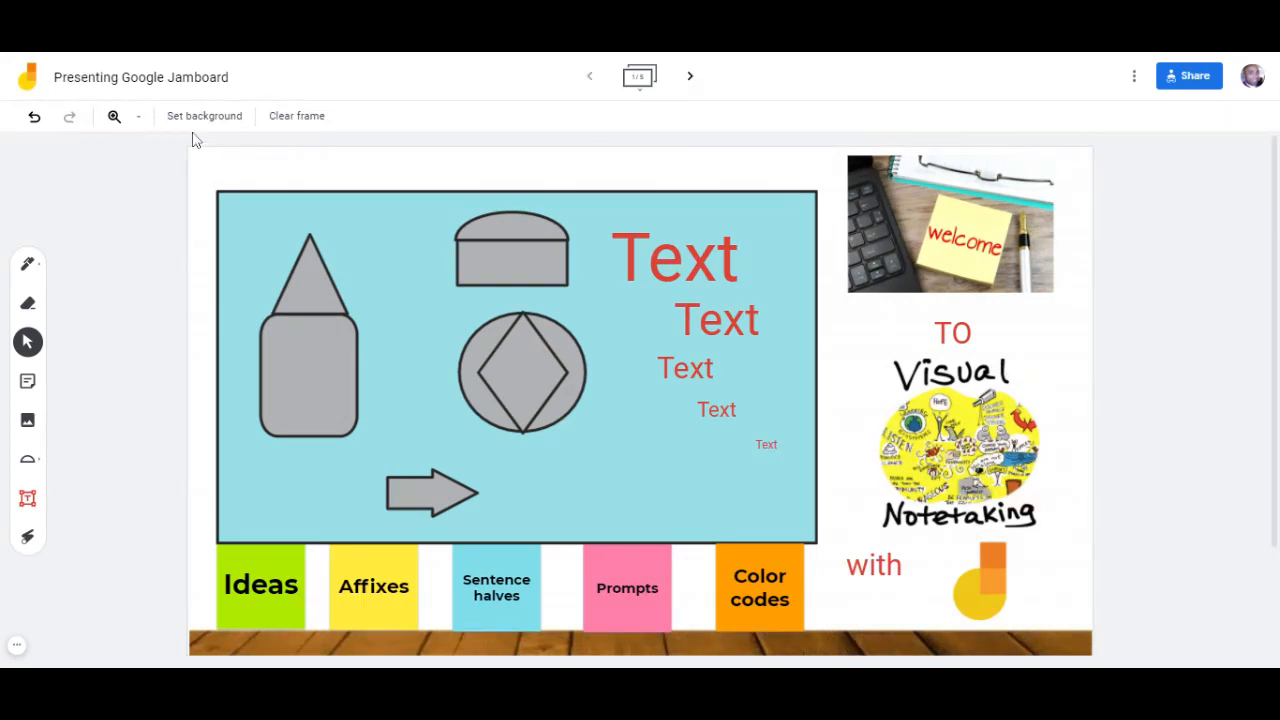
# - Browse the frame background options, then choose the Default background
pyautogui.click(204, 115)
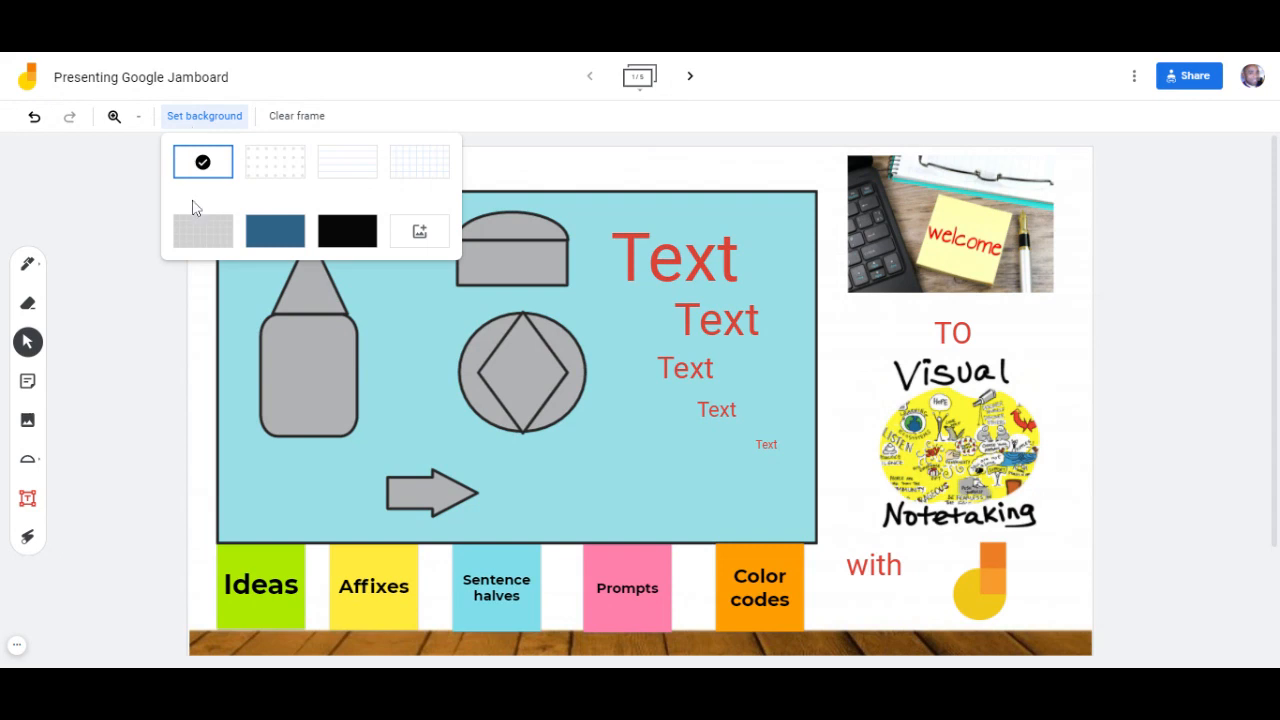
pyautogui.moveTo(202, 162)
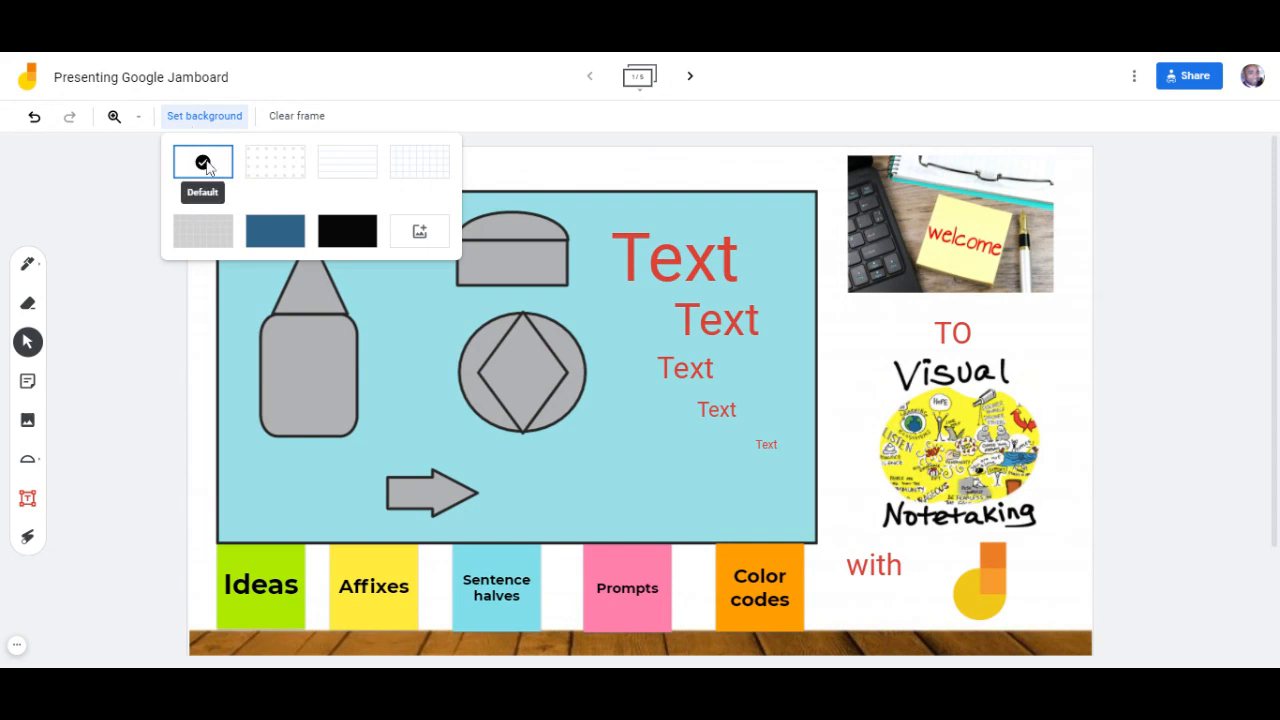
pyautogui.click(202, 162)
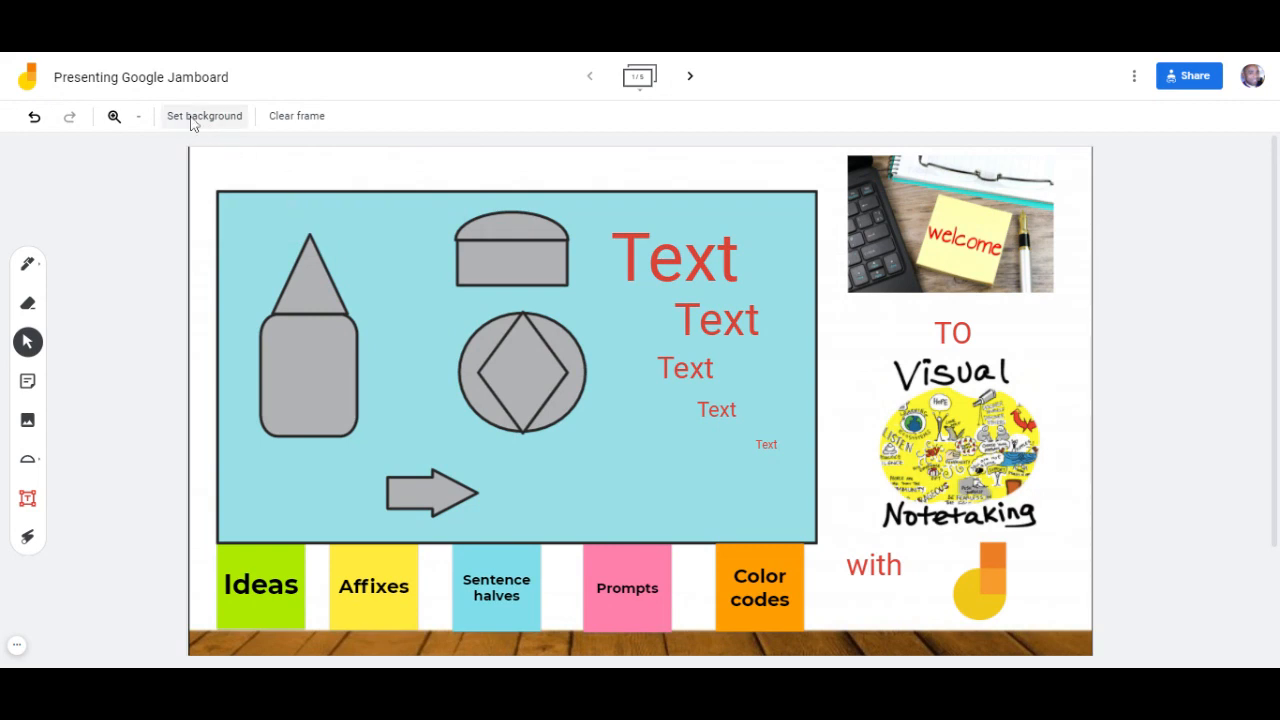
pyautogui.click(204, 115)
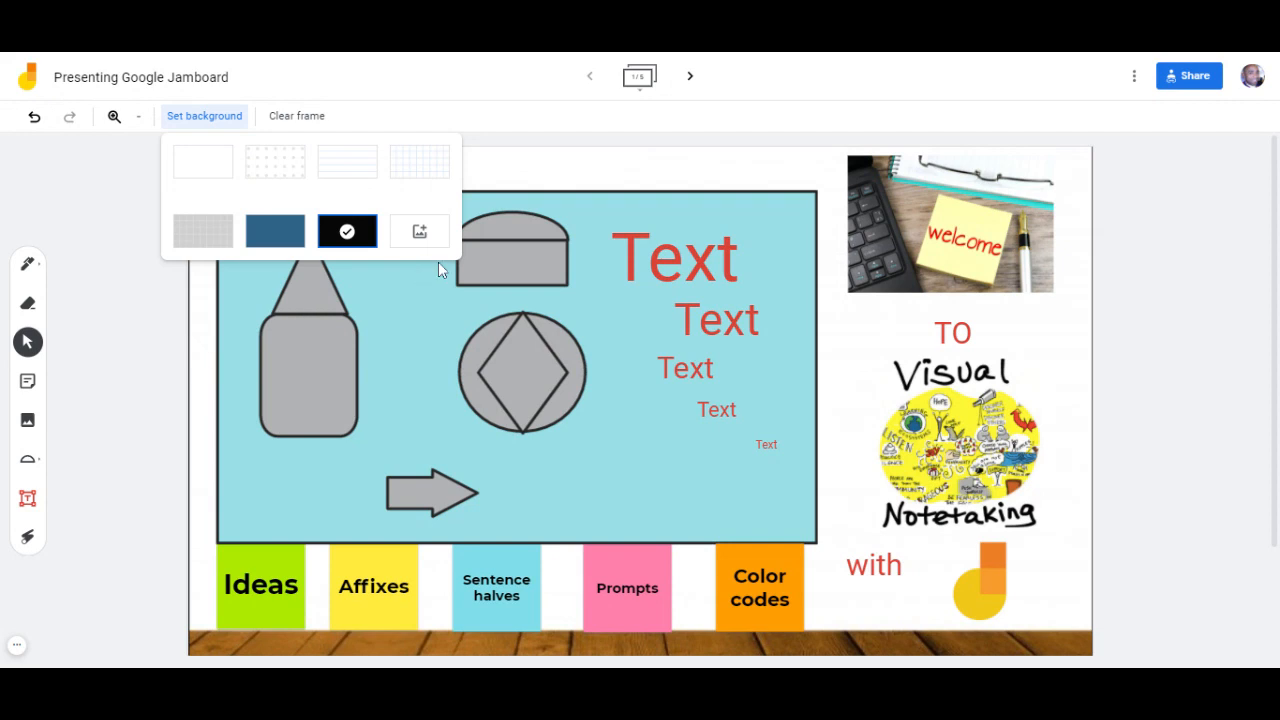
pyautogui.moveTo(202, 161)
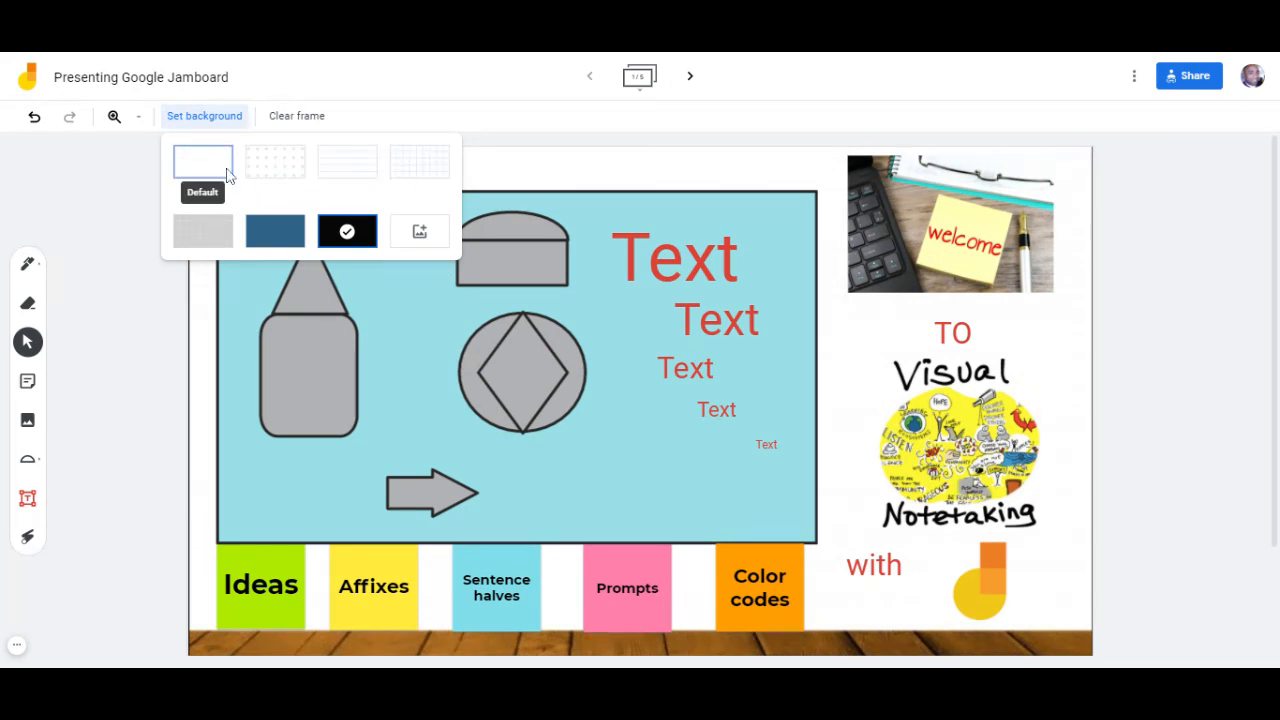
pyautogui.moveTo(419, 231)
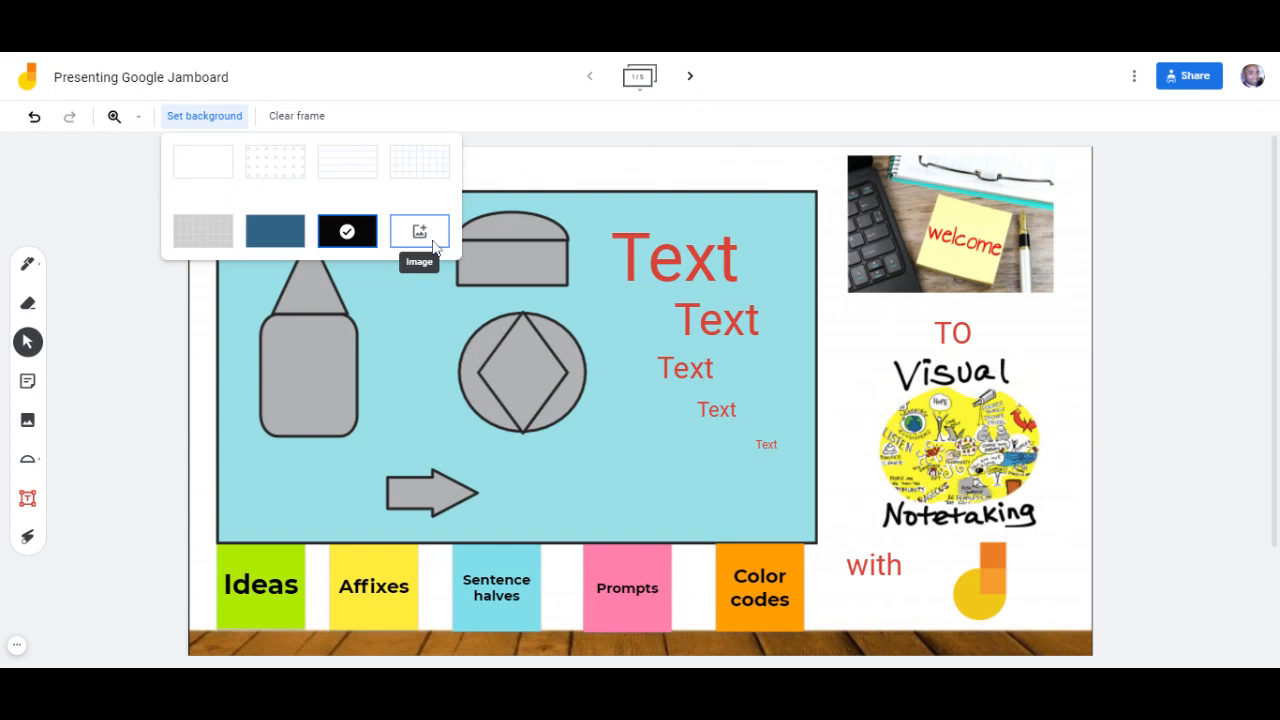
pyautogui.moveTo(202, 161)
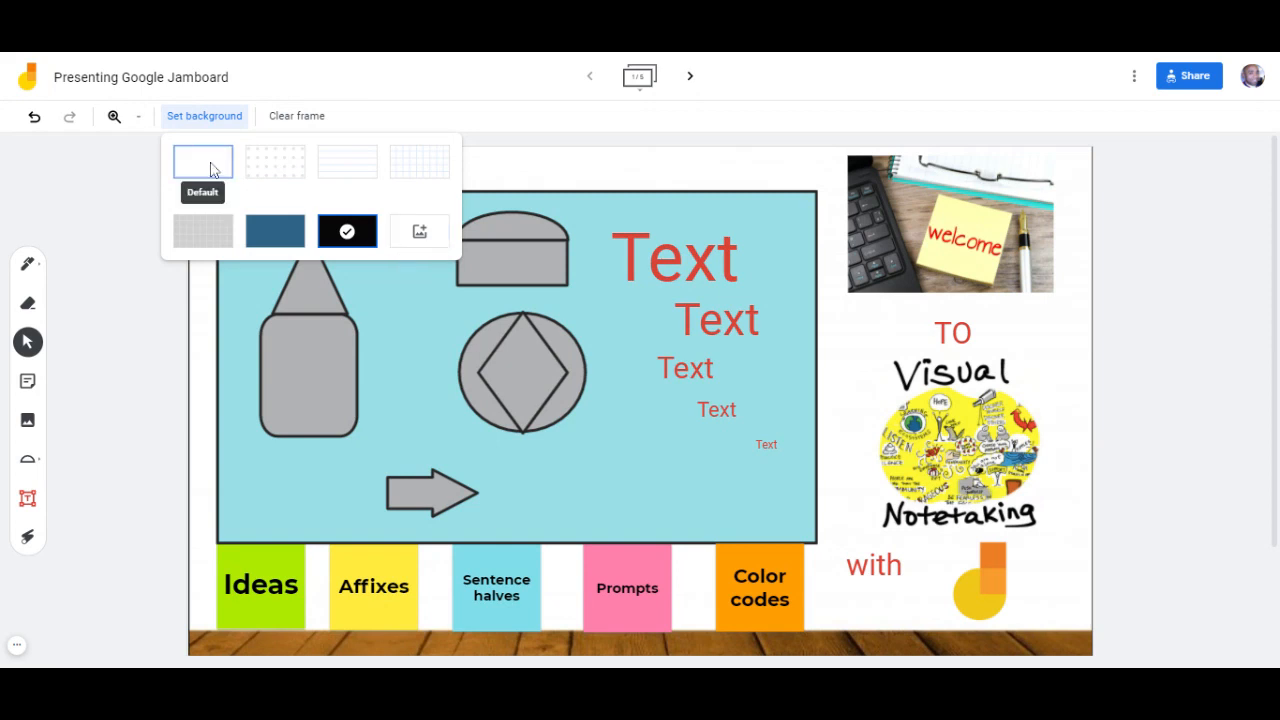
pyautogui.click(202, 161)
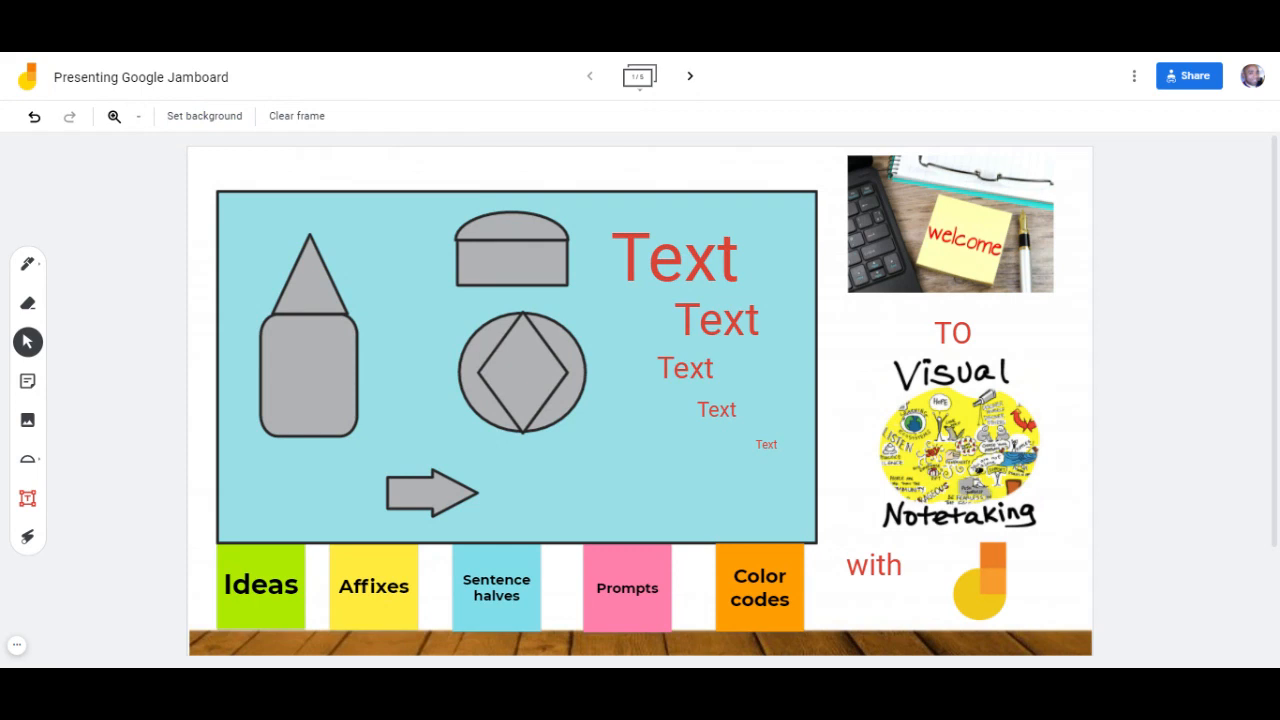
pyautogui.moveTo(166, 230)
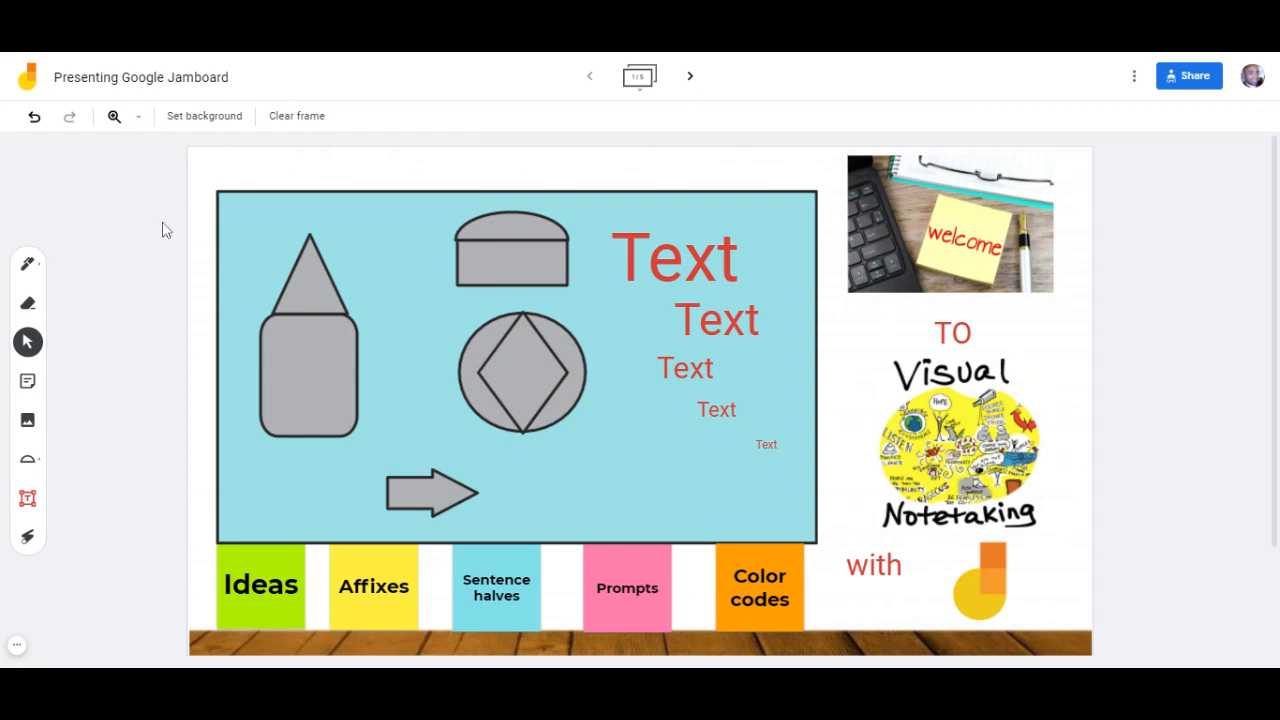